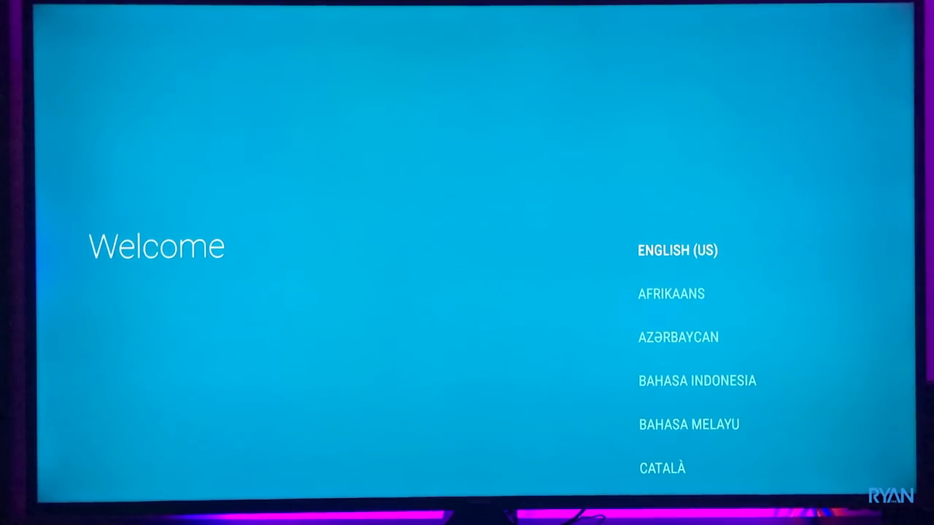
Step: Choose English (US) as the setup language and answer the Android phone or tablet prompt
click(677, 249)
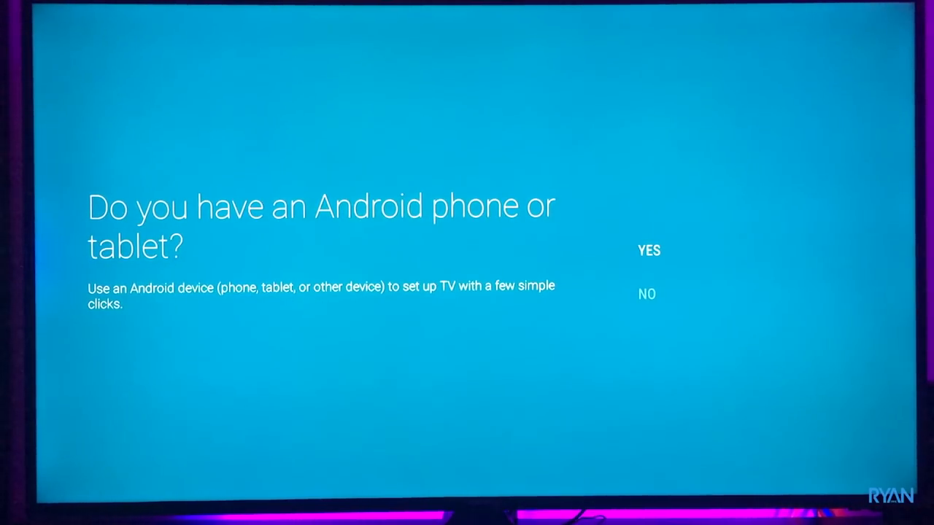
click(647, 251)
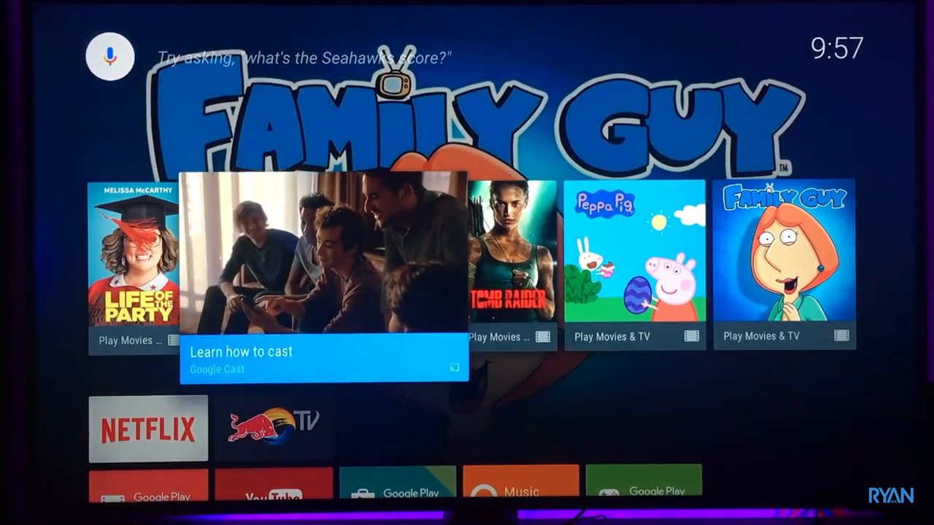
scroll(down, 3)
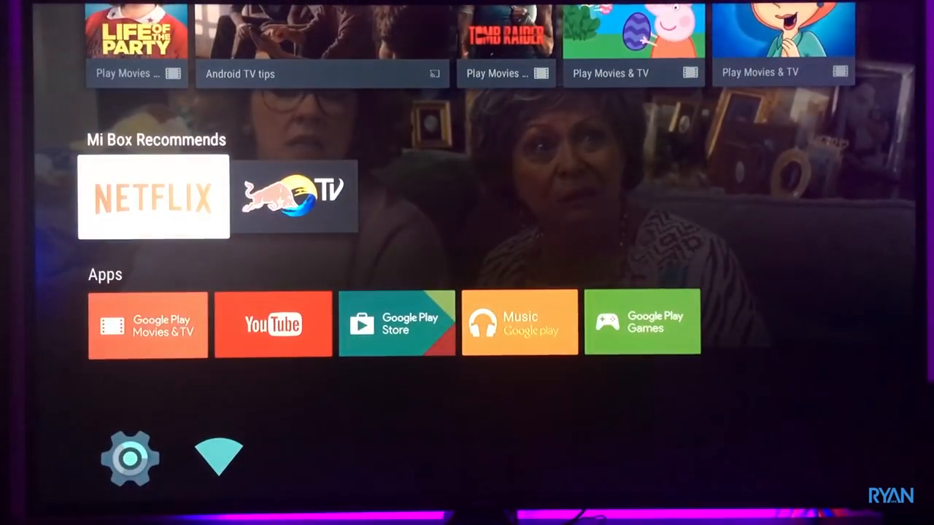
scroll(down, 3)
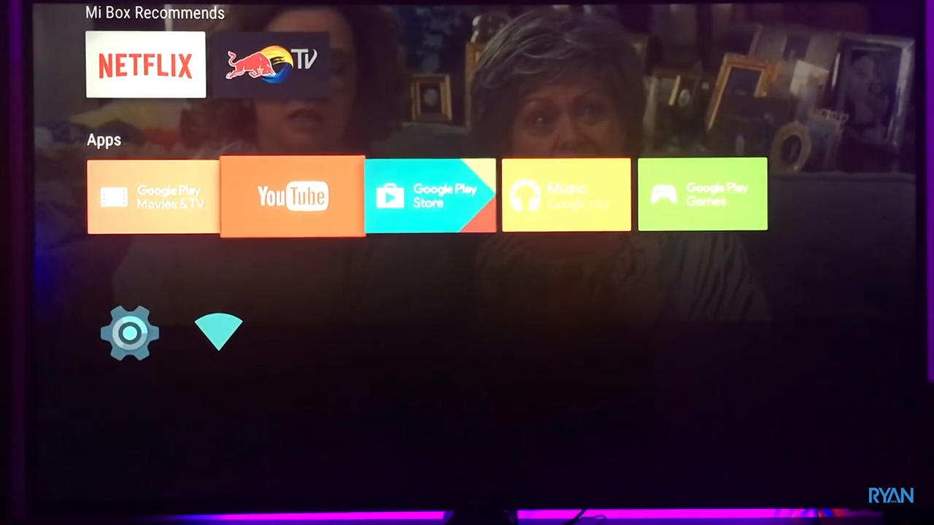
scroll(down, 3)
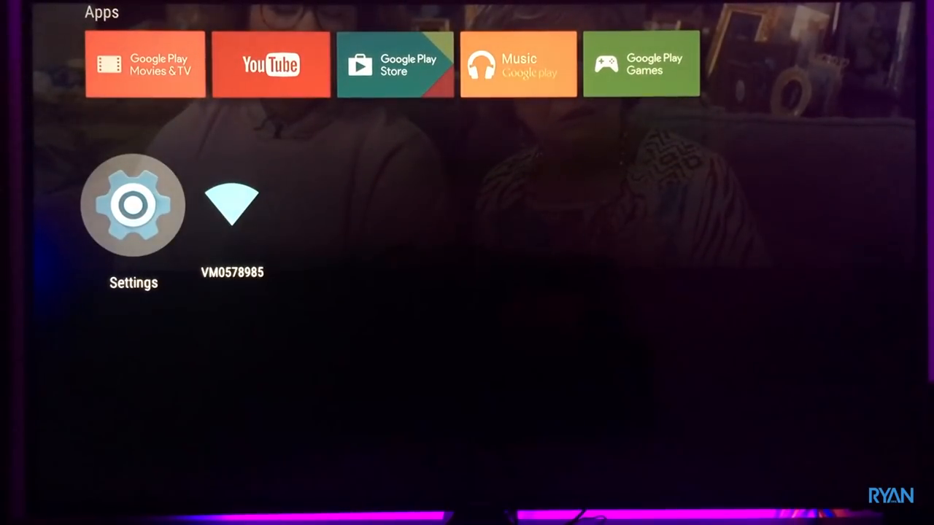
Step: Open Settings > Display > Screen resolution and scroll through the resolution options
click(133, 204)
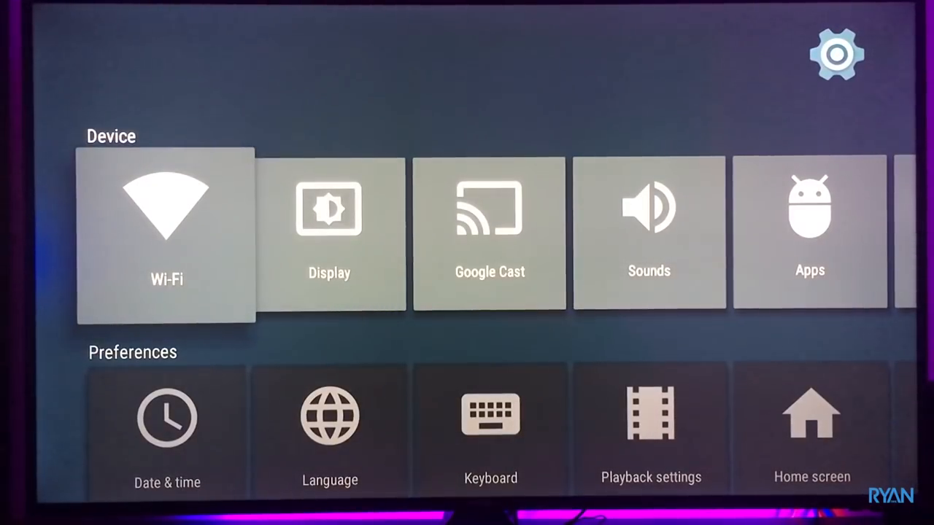
click(328, 229)
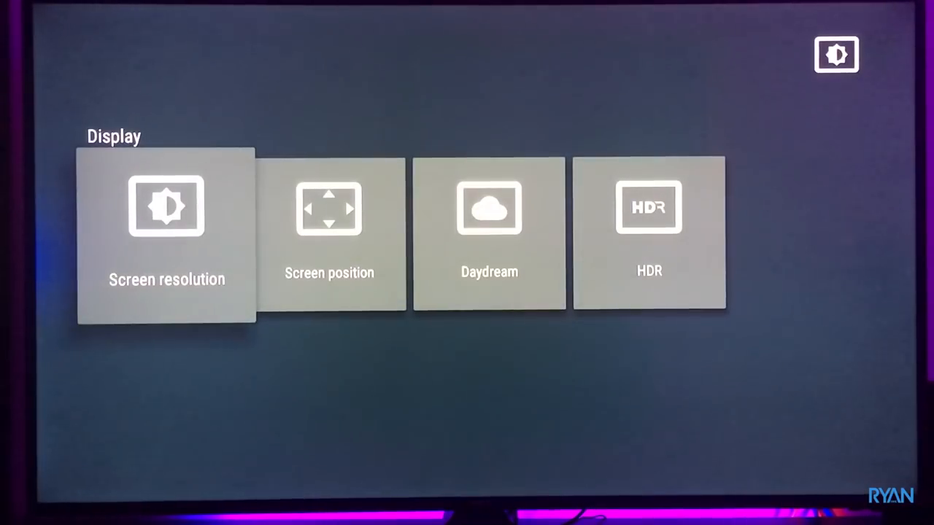
click(165, 233)
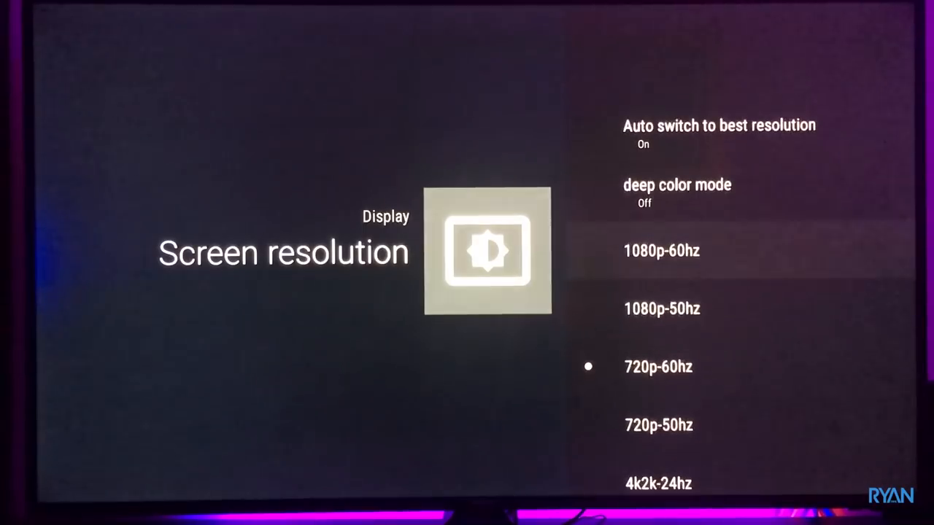
scroll(down, 3)
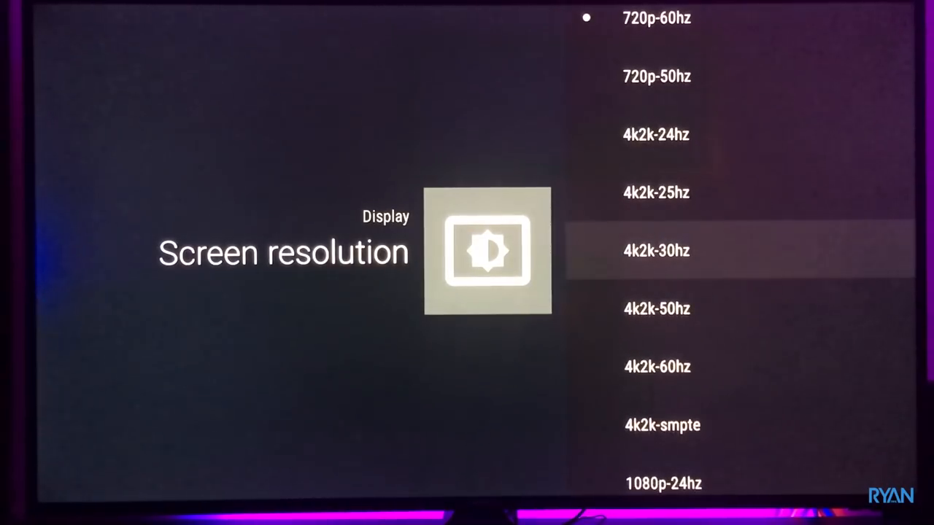
scroll(down, 3)
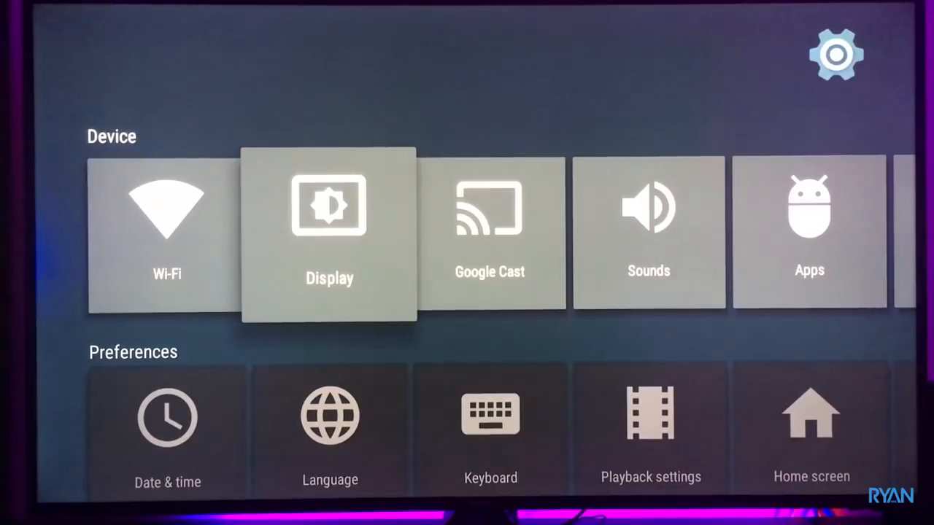
key(right)
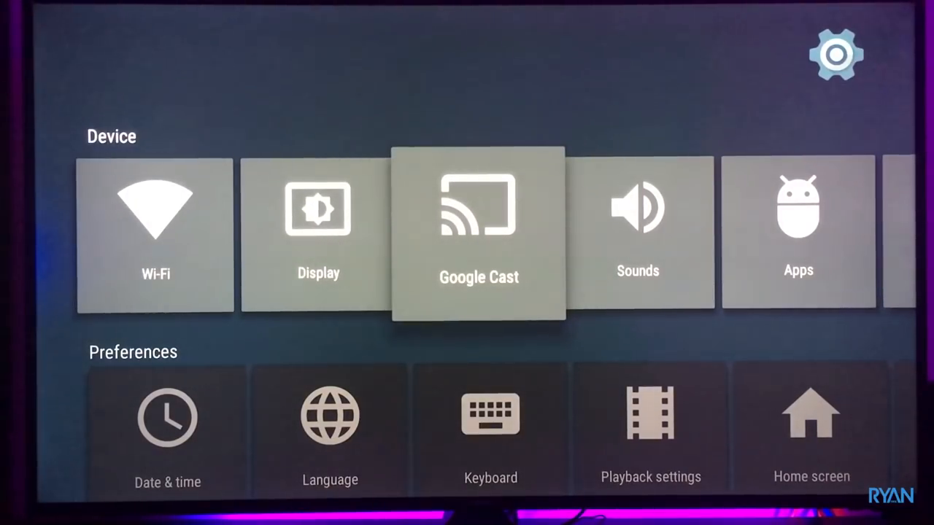
click(478, 234)
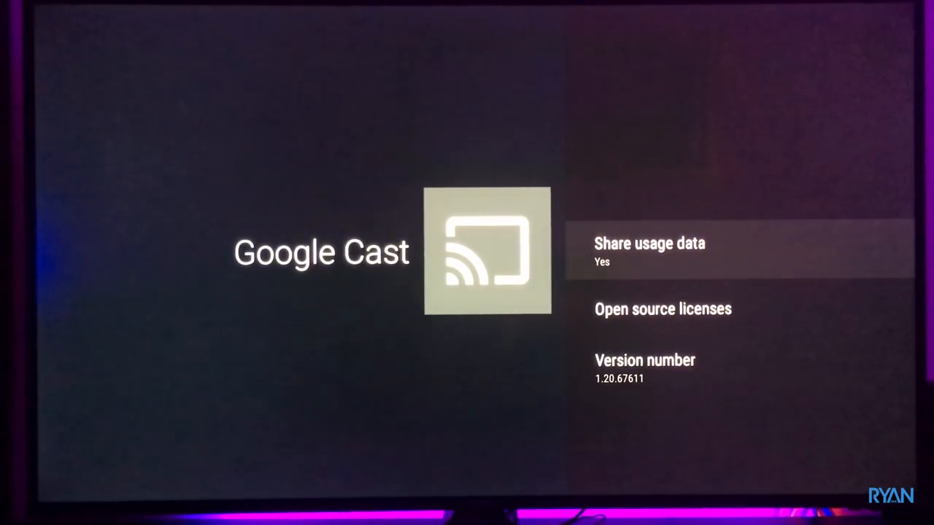
key(Back)
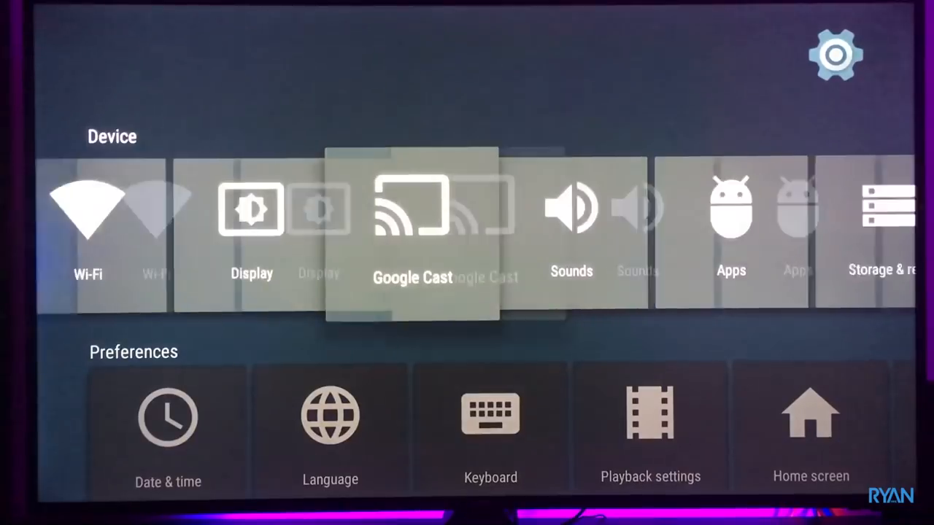
click(883, 212)
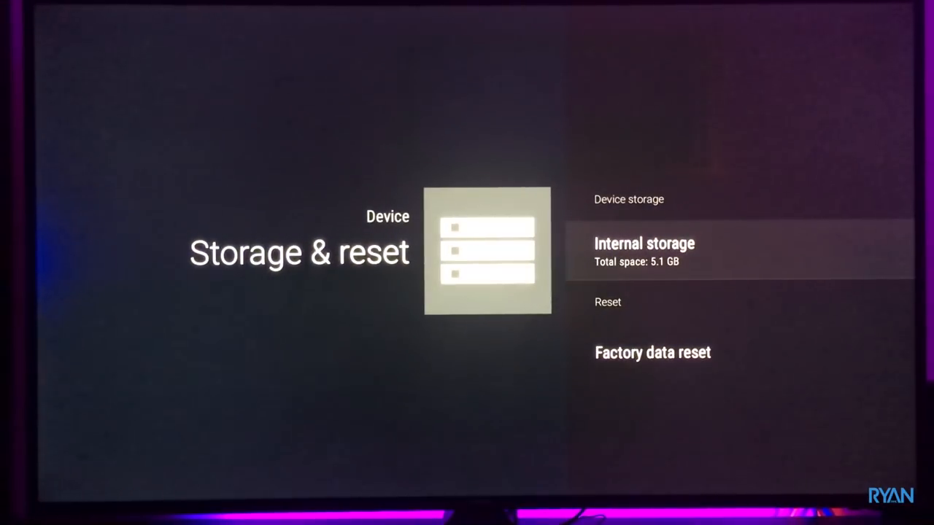
click(644, 243)
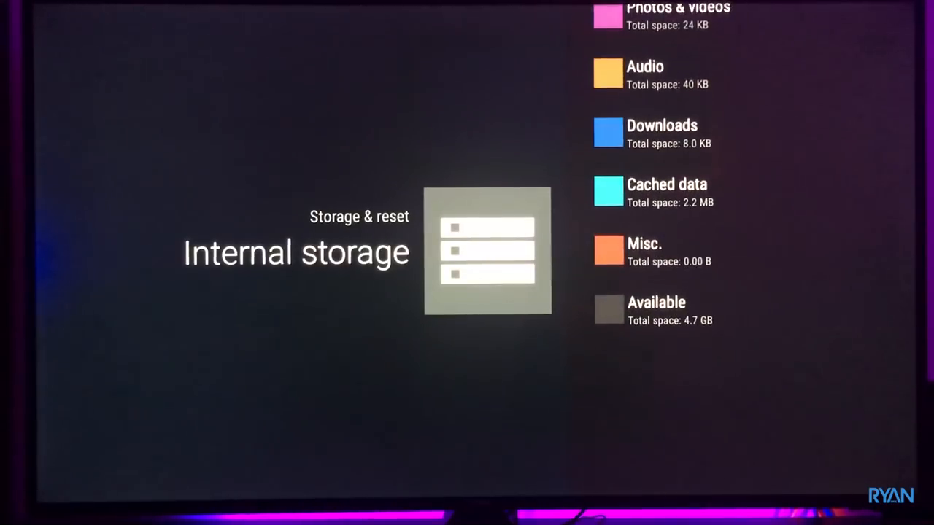
scroll(down, 3)
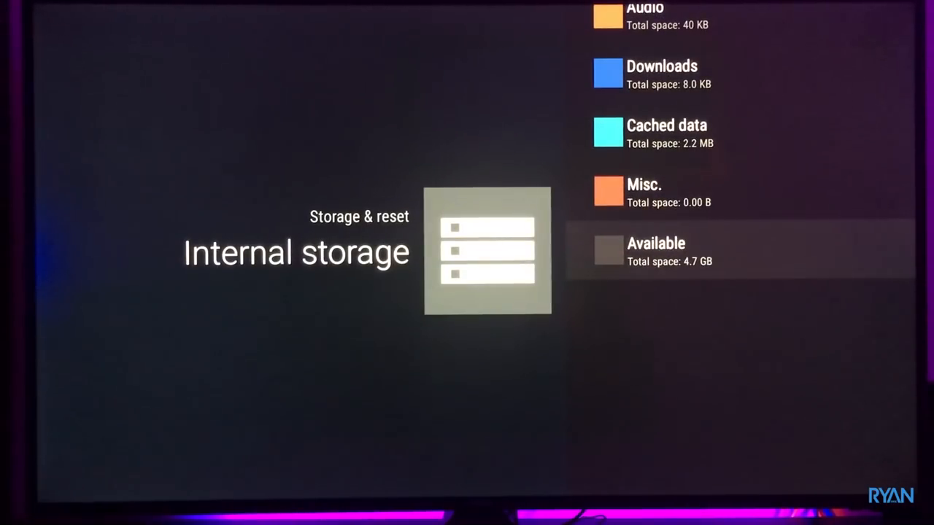
key(Back)
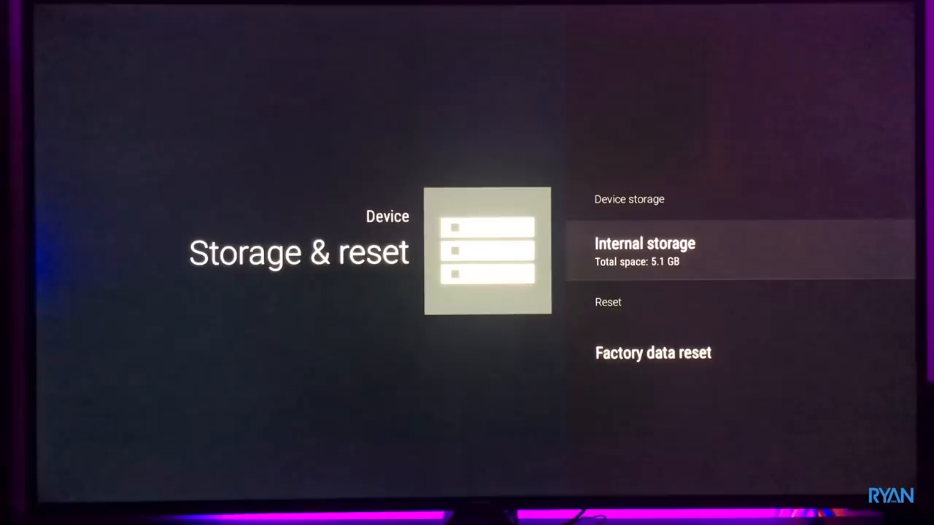
key(Back)
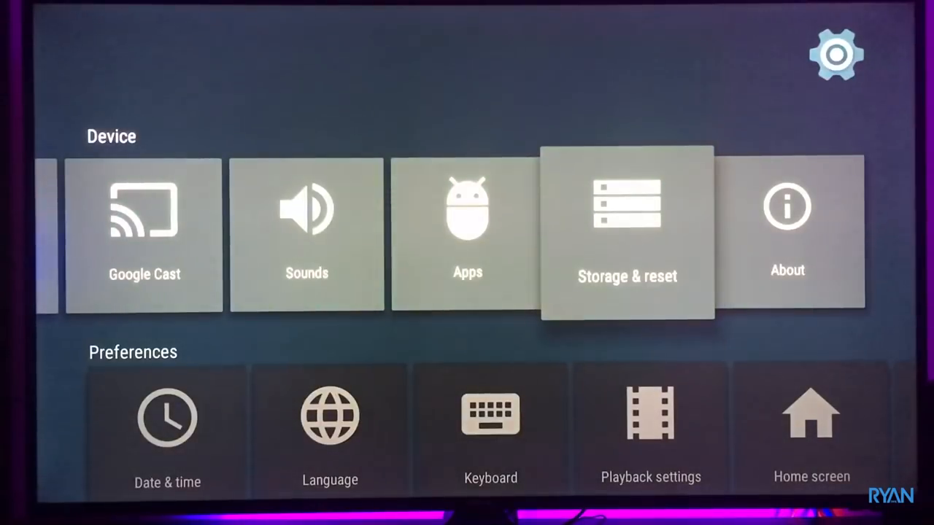
Step: Scroll the About page through model, Android version, security patch and Build, then back up
click(787, 226)
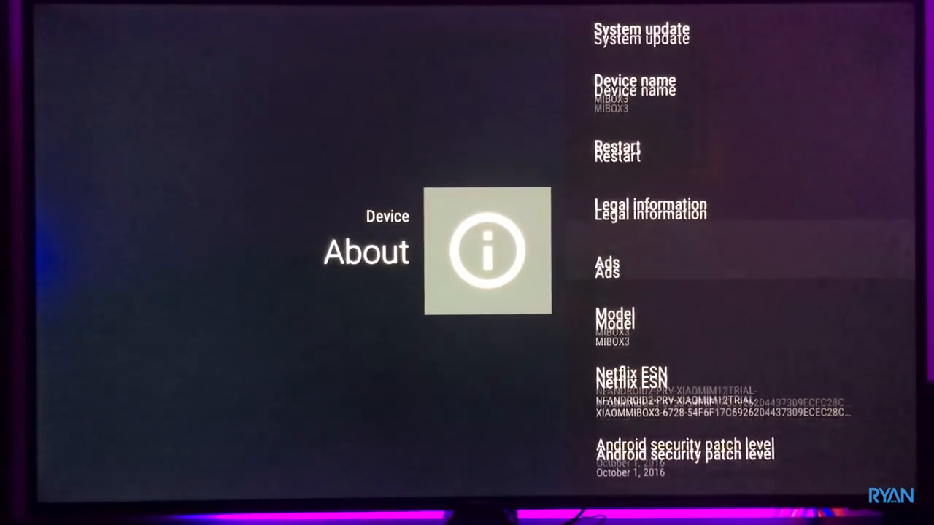
scroll(down, 3)
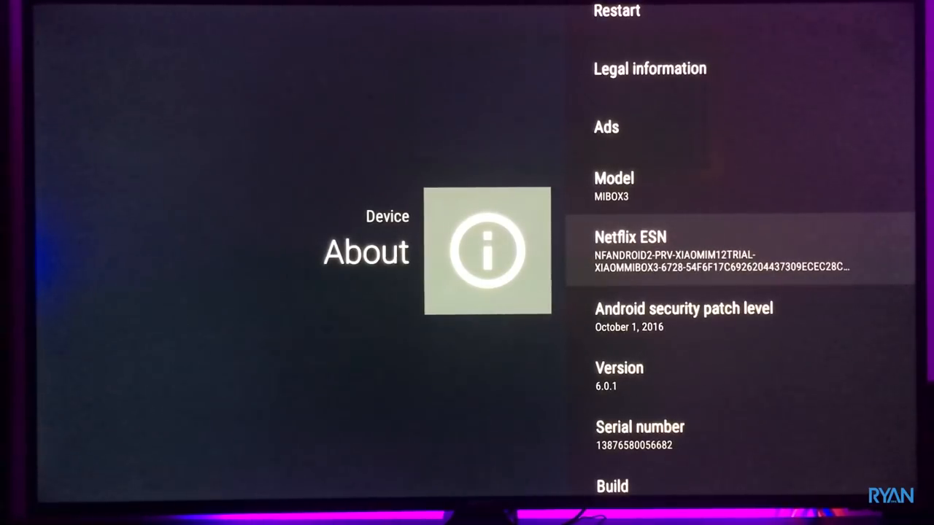
scroll(down, 3)
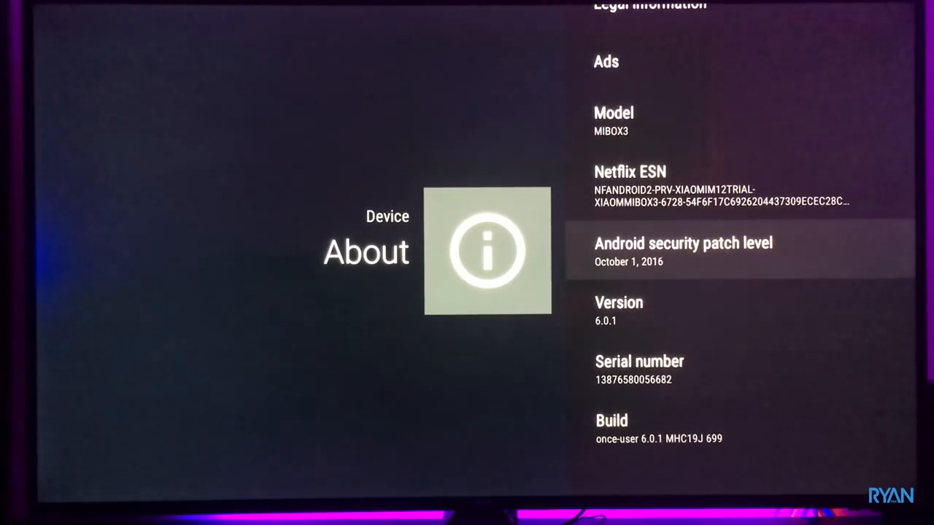
scroll(down, 3)
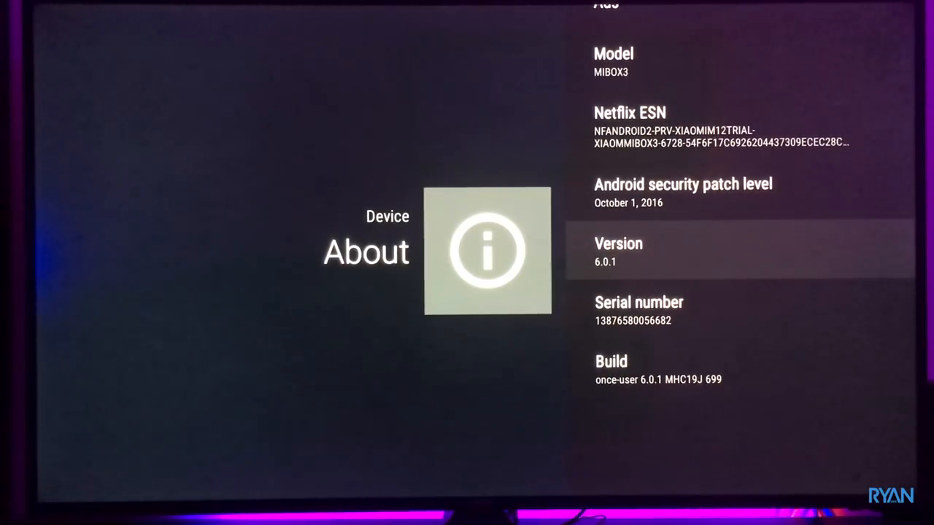
scroll(up, 3)
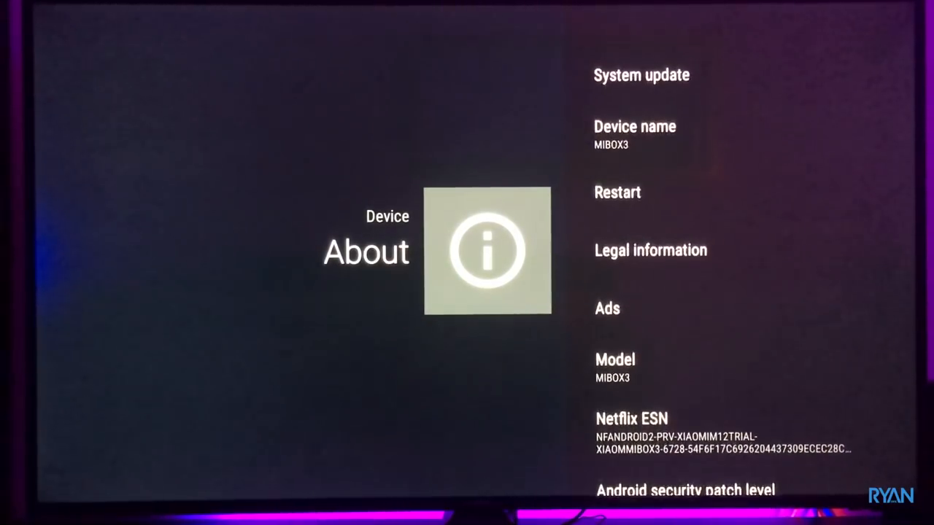
scroll(up, 3)
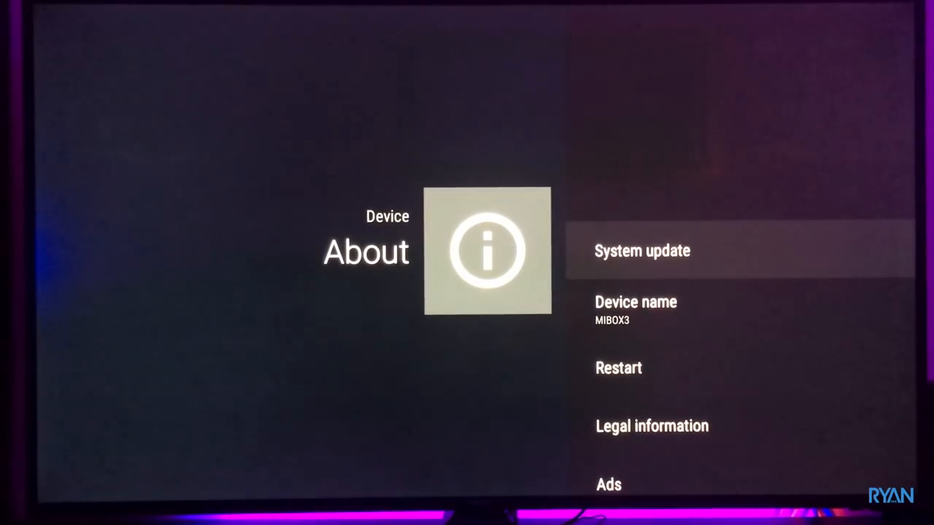
Step: Check for system updates and download the 620.6 MB Android 8.0 upgrade
click(642, 250)
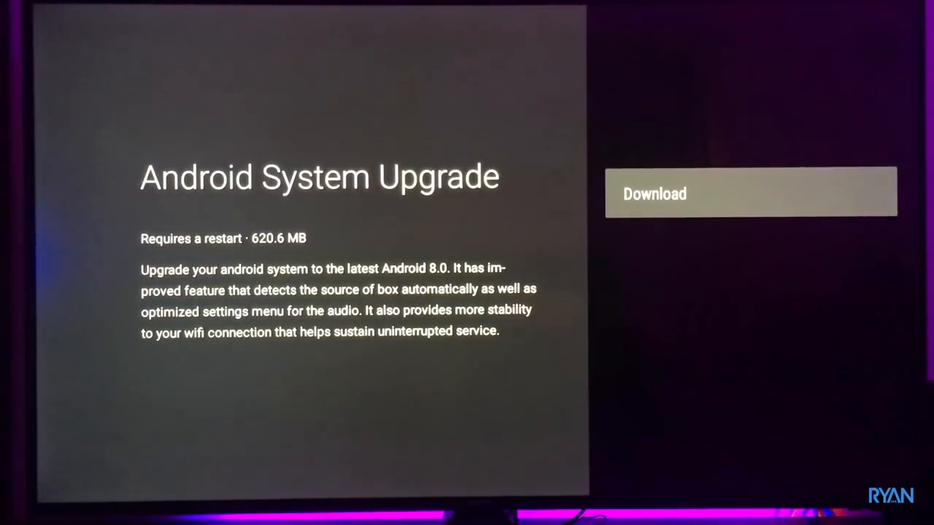
click(750, 193)
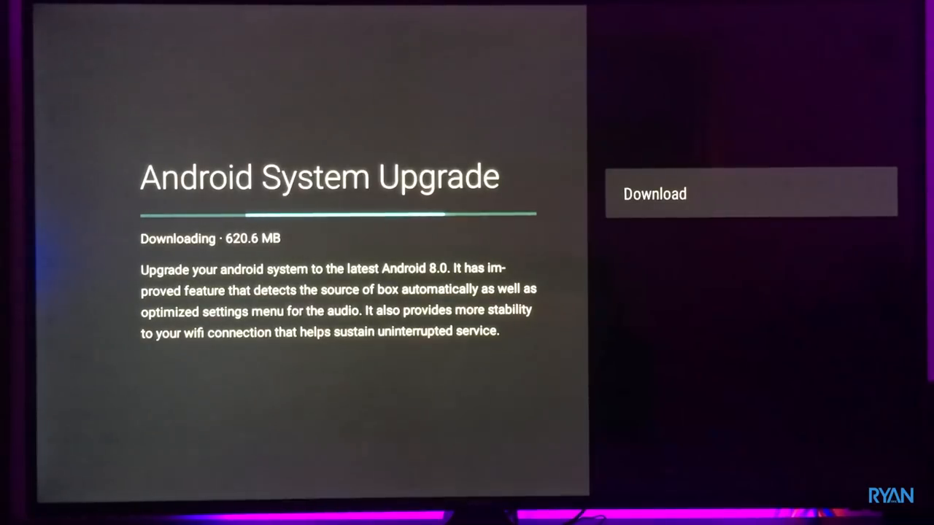
click(750, 192)
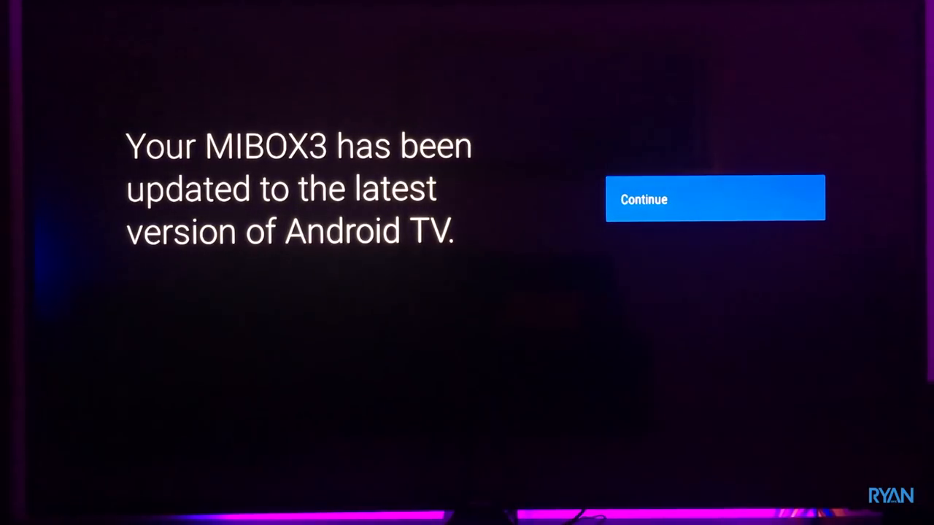
Step: Continue past the update and Google Assistant screens, then step through the tour to DONE
click(714, 198)
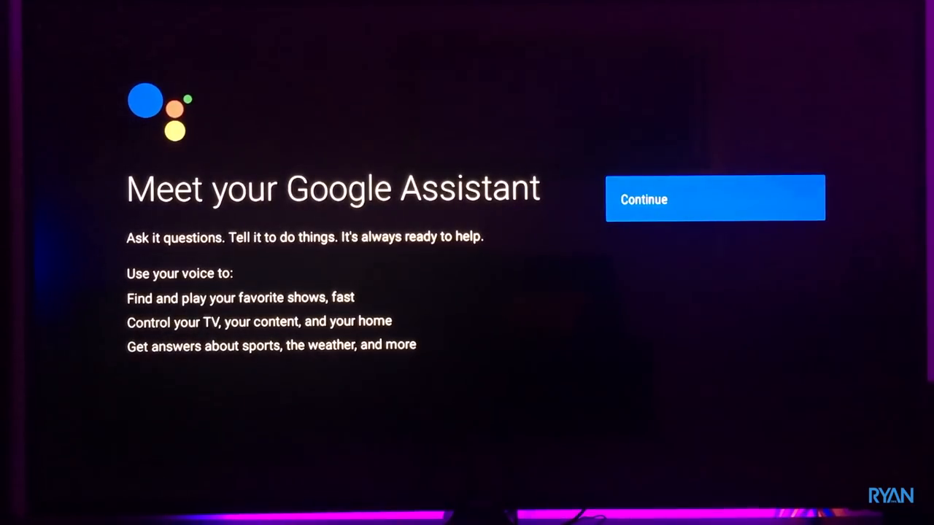
click(714, 198)
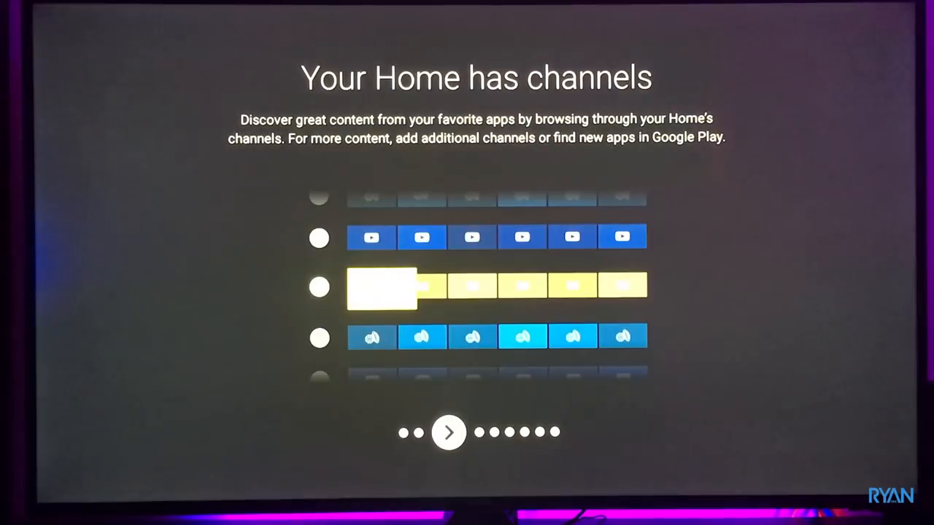
click(447, 432)
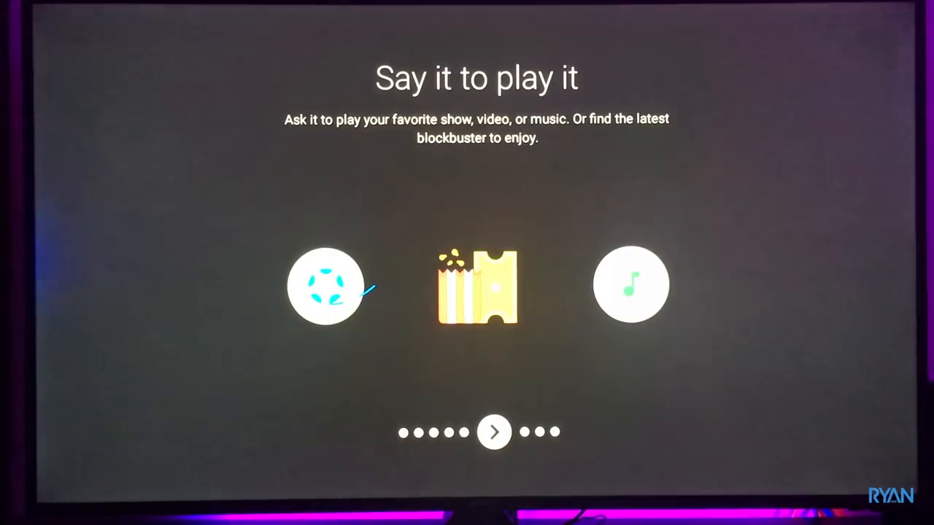
click(493, 432)
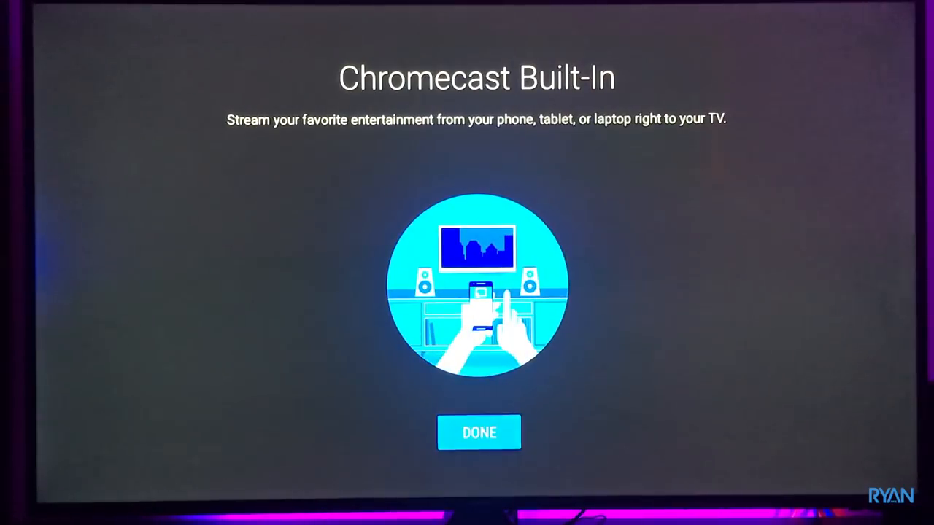
click(478, 432)
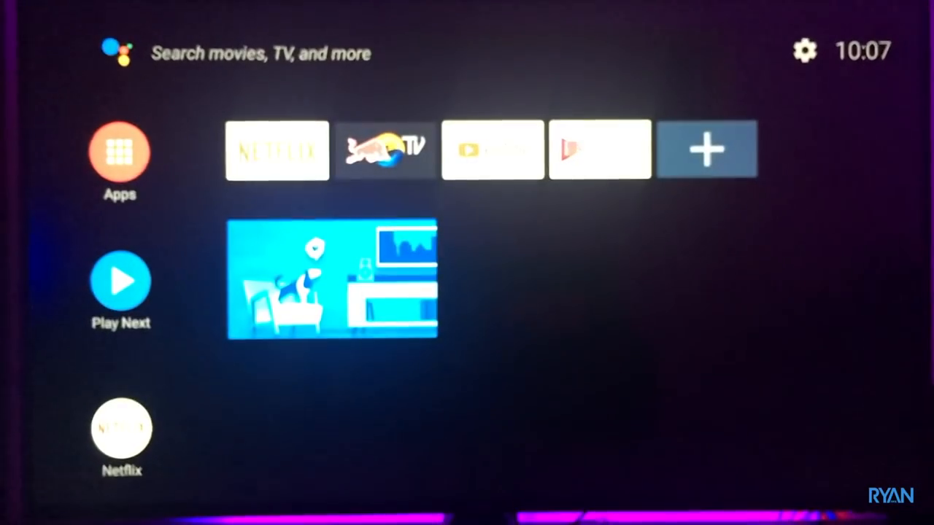
click(298, 151)
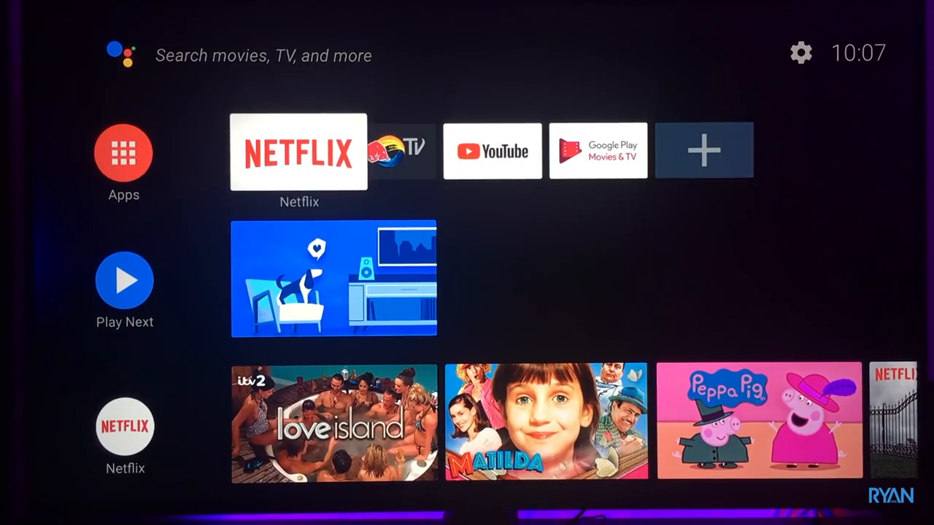
scroll(down, 3)
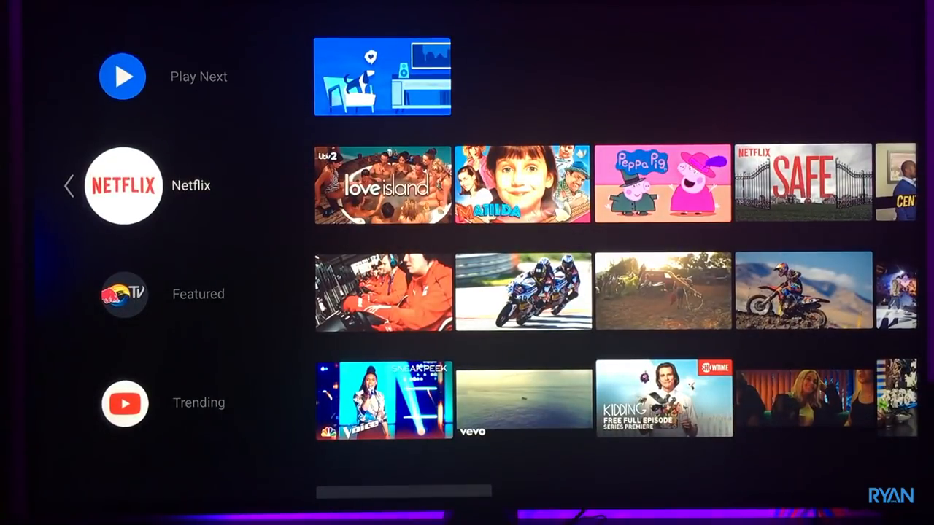
scroll(down, 3)
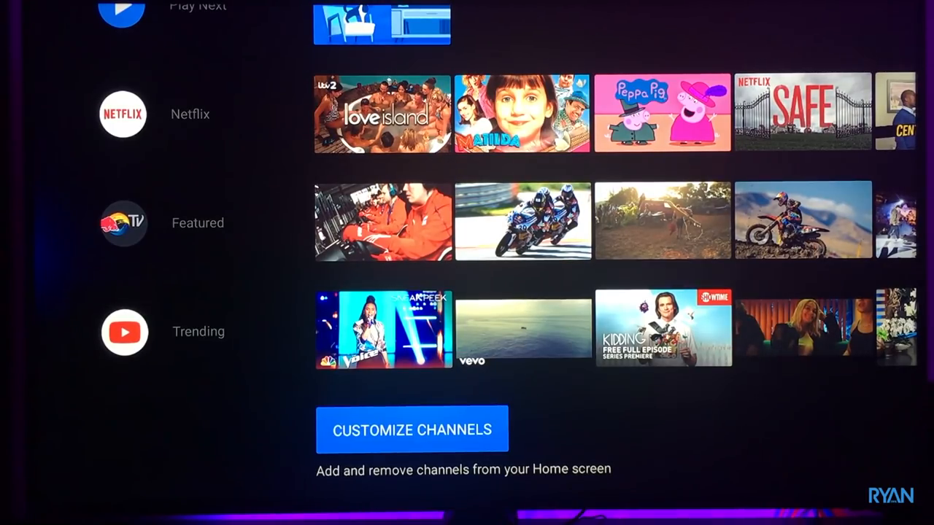
click(411, 429)
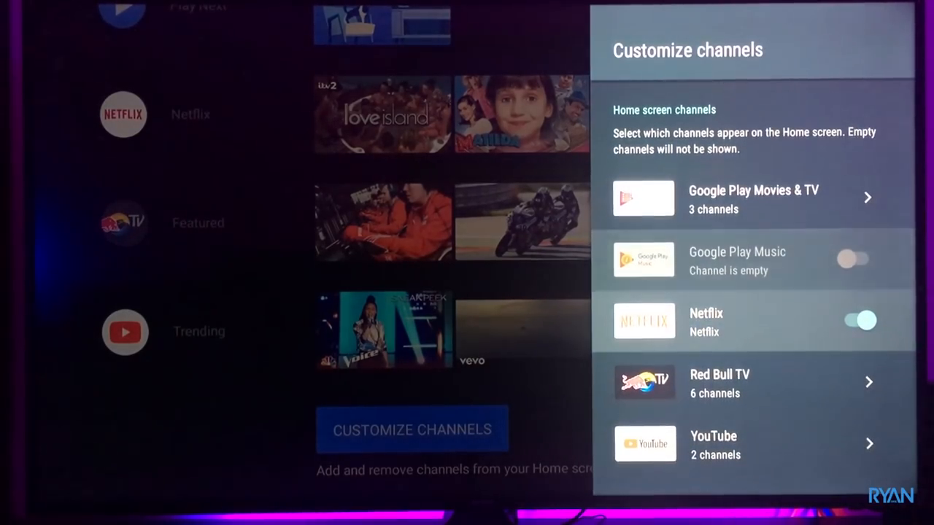
click(854, 320)
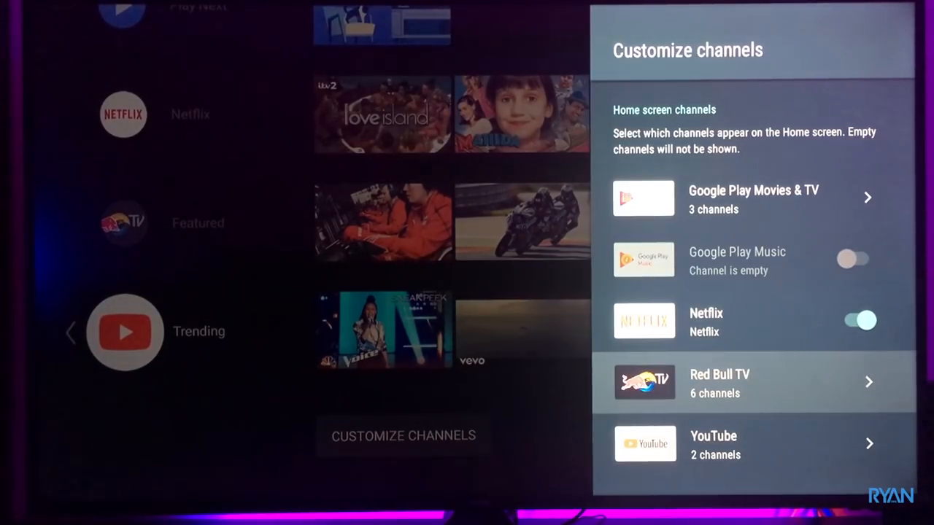
click(729, 383)
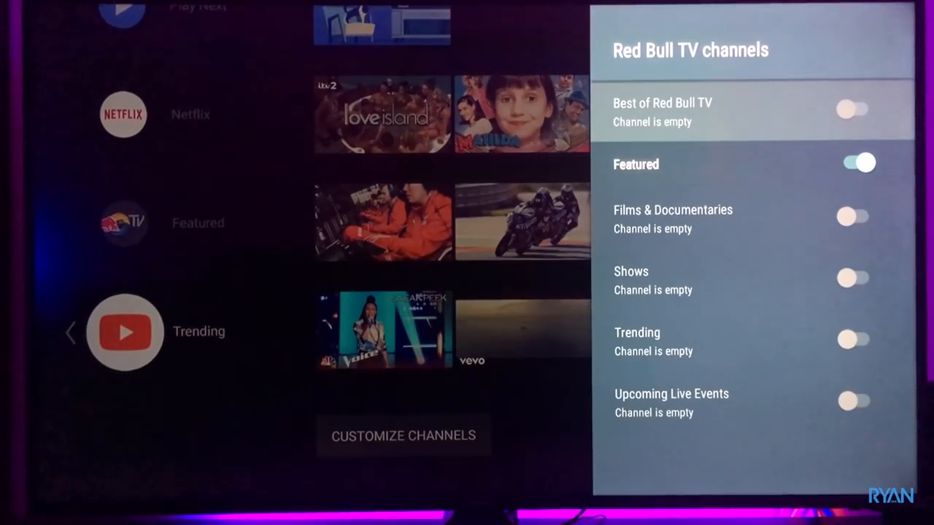
click(859, 163)
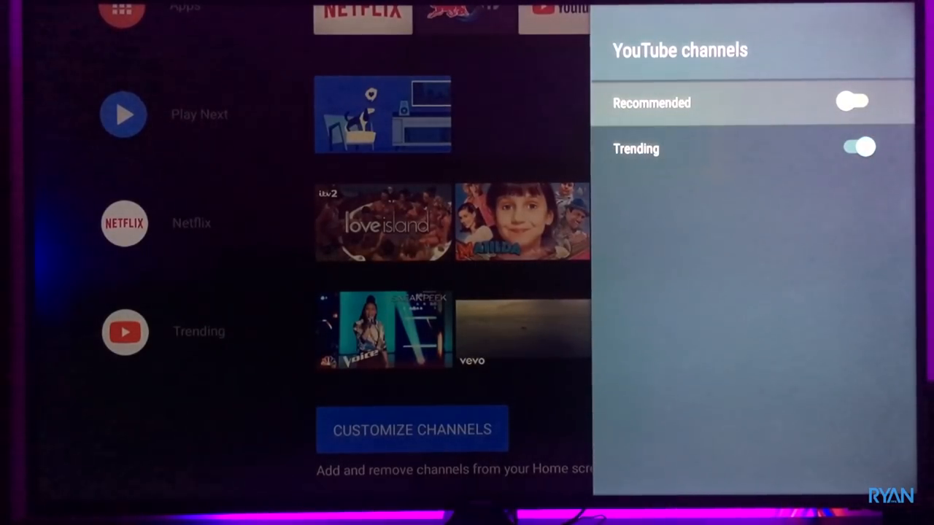
click(852, 103)
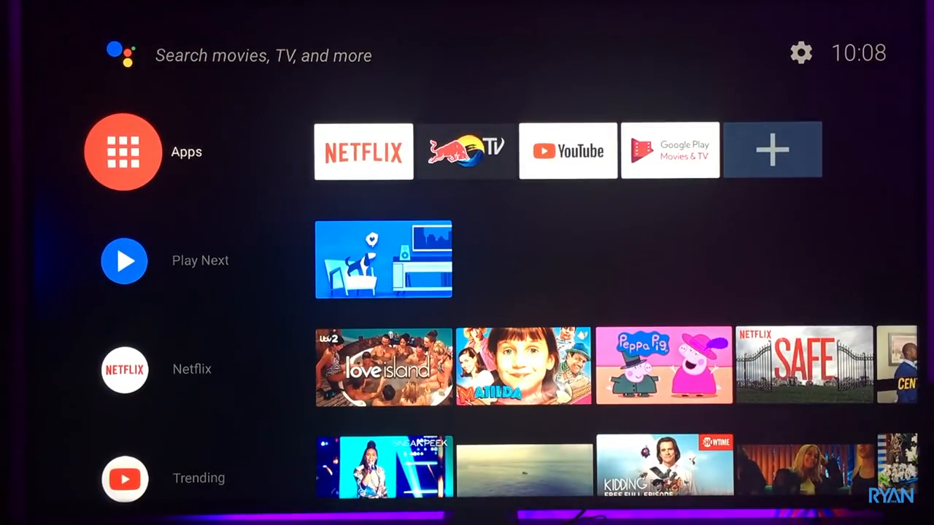
Step: Update the Netflix app from its Google Play Store listing
click(124, 151)
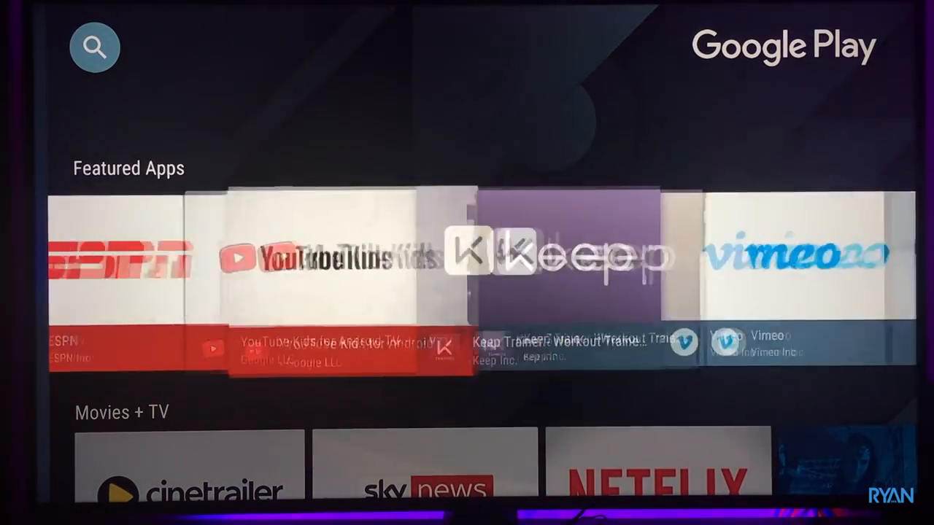
scroll(down, 3)
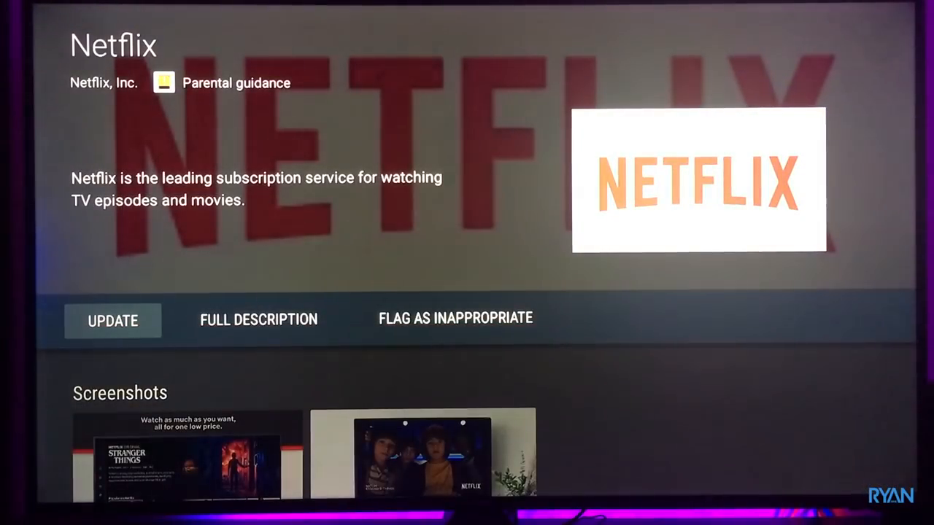
click(112, 321)
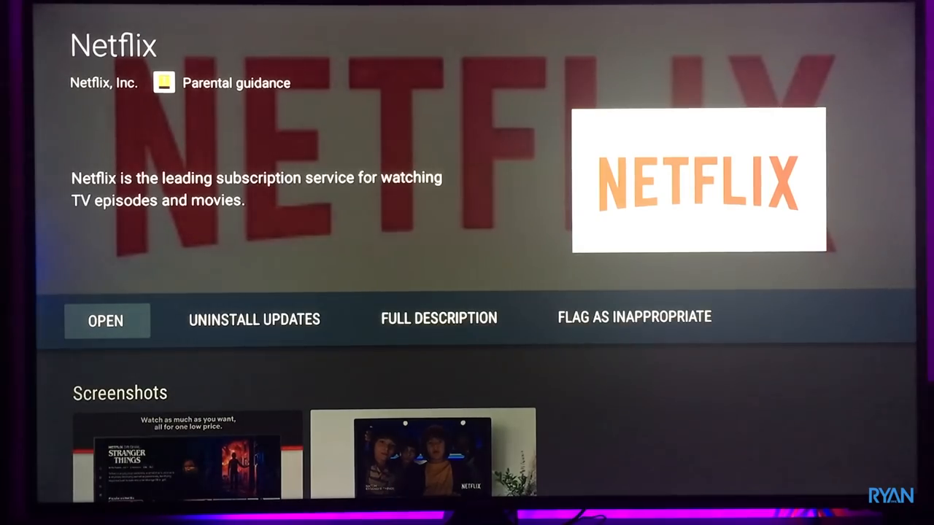
key(Back)
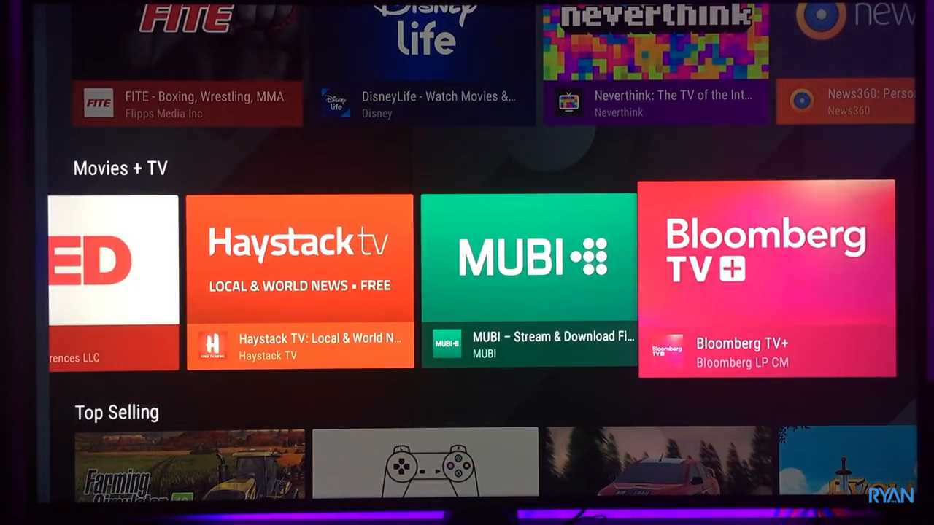
Step: Browse through the Google Play Store's app and game rows
scroll(down, 3)
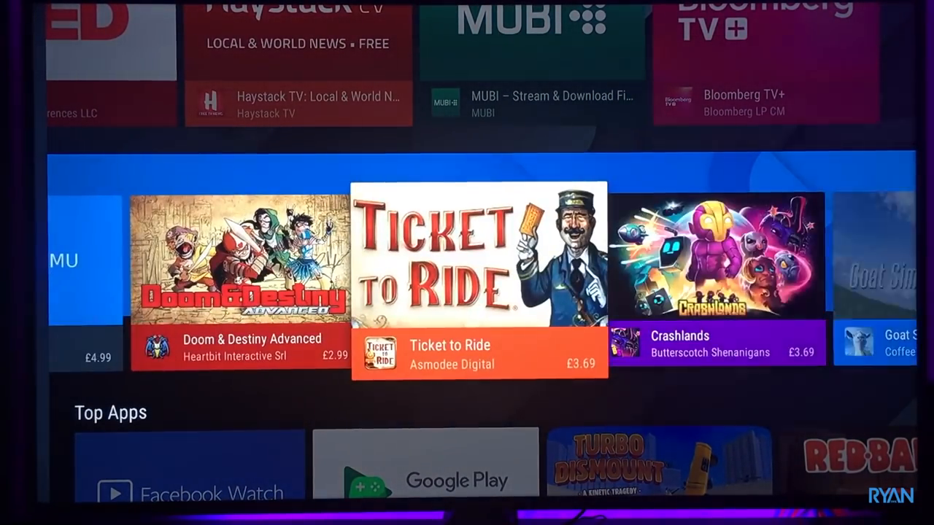
scroll(right, 3)
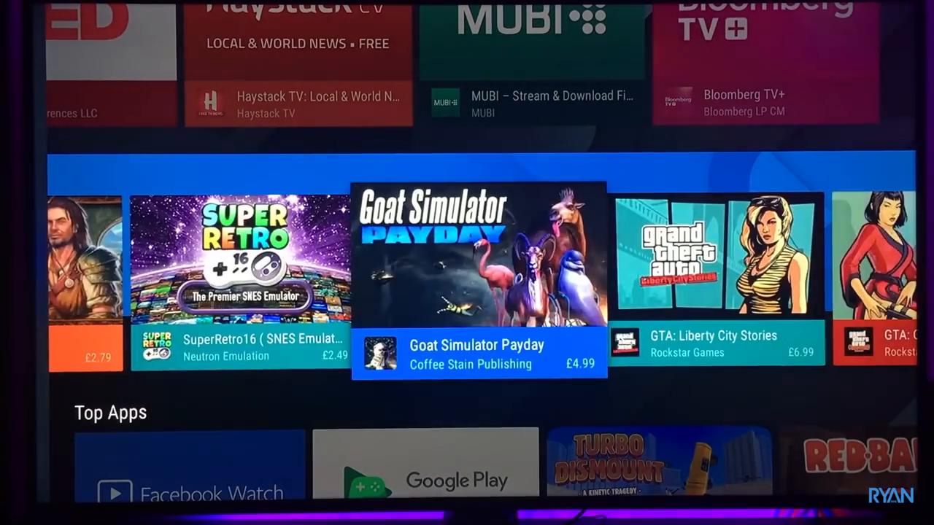
scroll(down, 3)
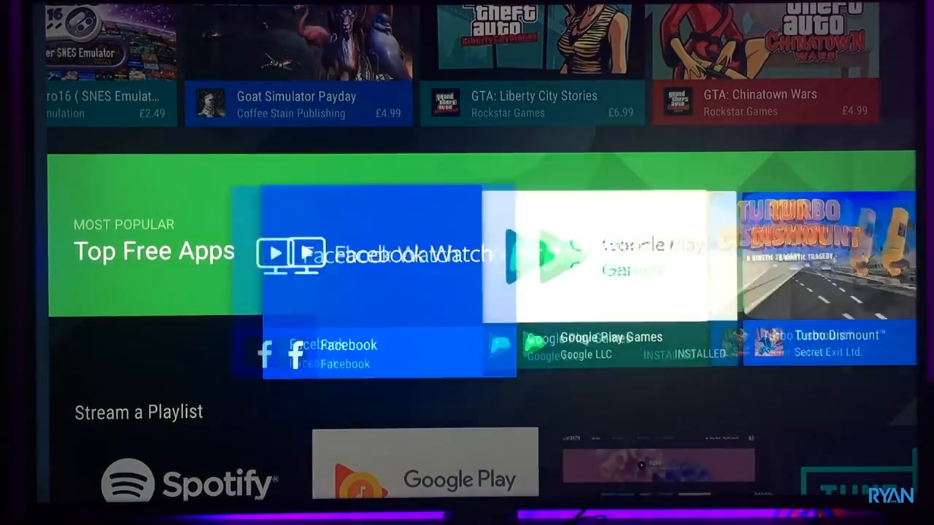
scroll(right, 3)
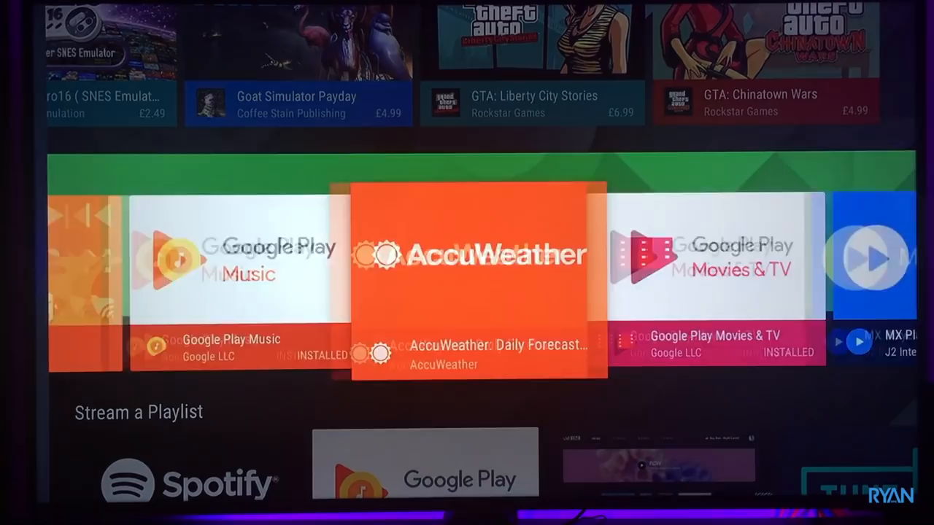
scroll(right, 3)
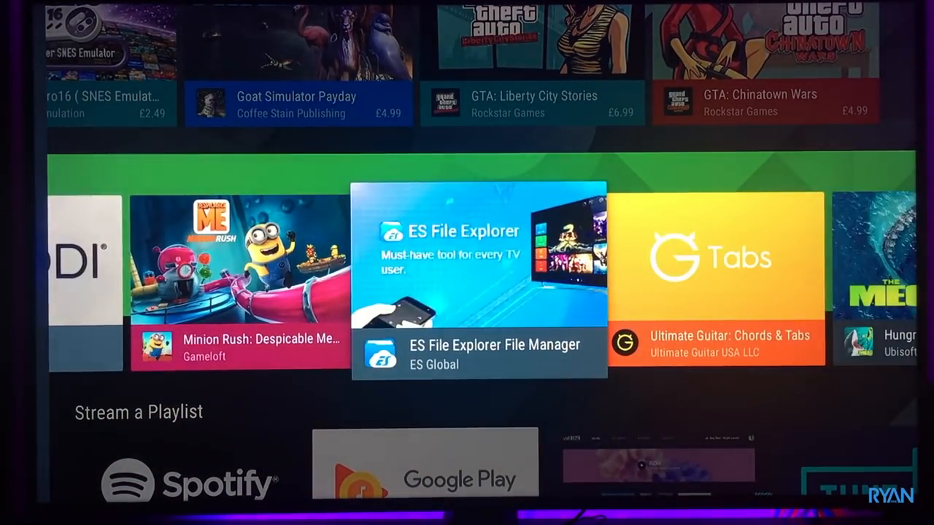
scroll(down, 3)
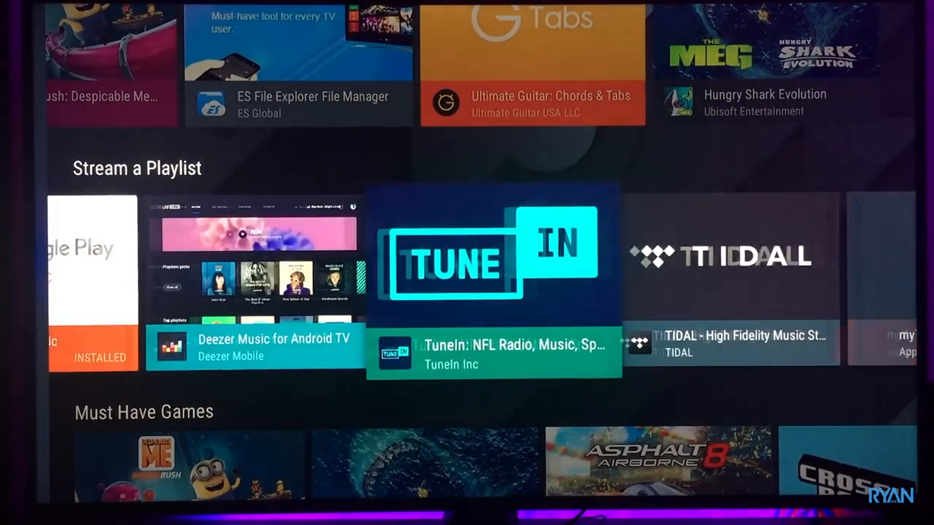
scroll(down, 3)
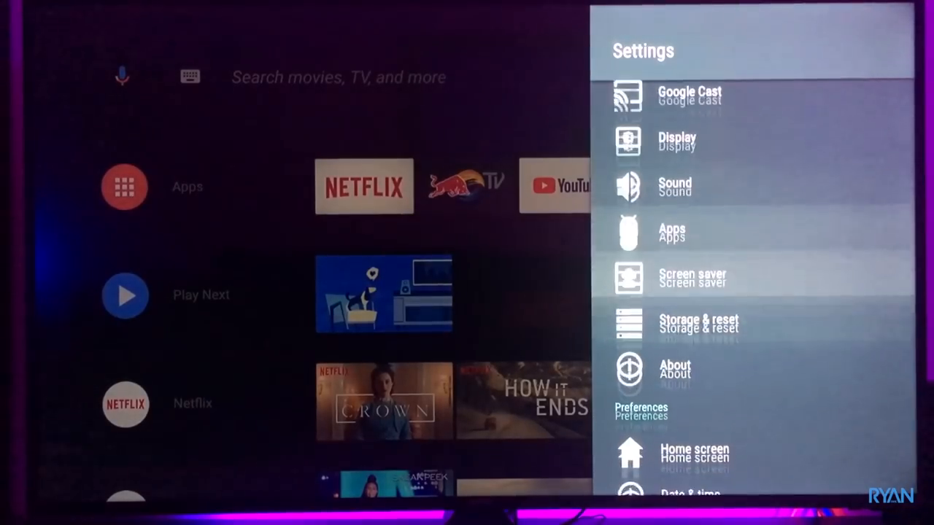
Step: View the internal shared storage breakdown under Storage & reset
click(698, 321)
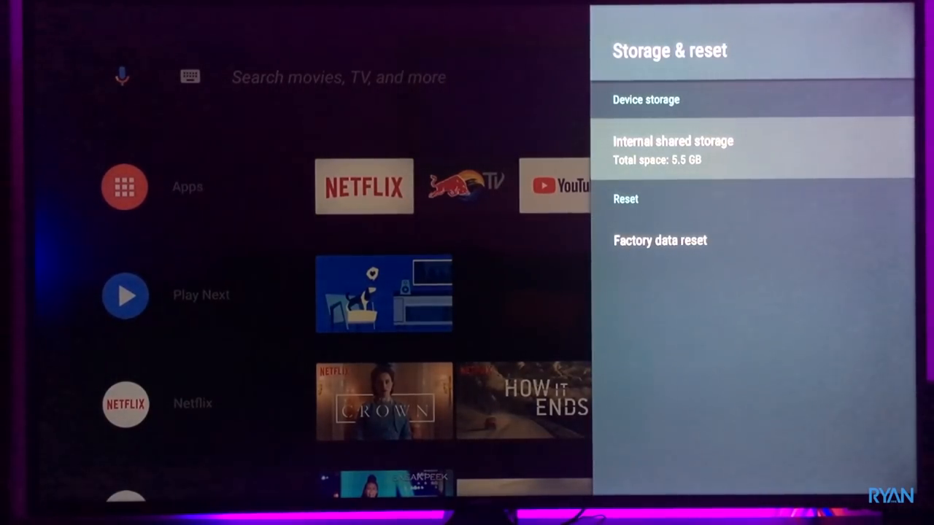
click(673, 150)
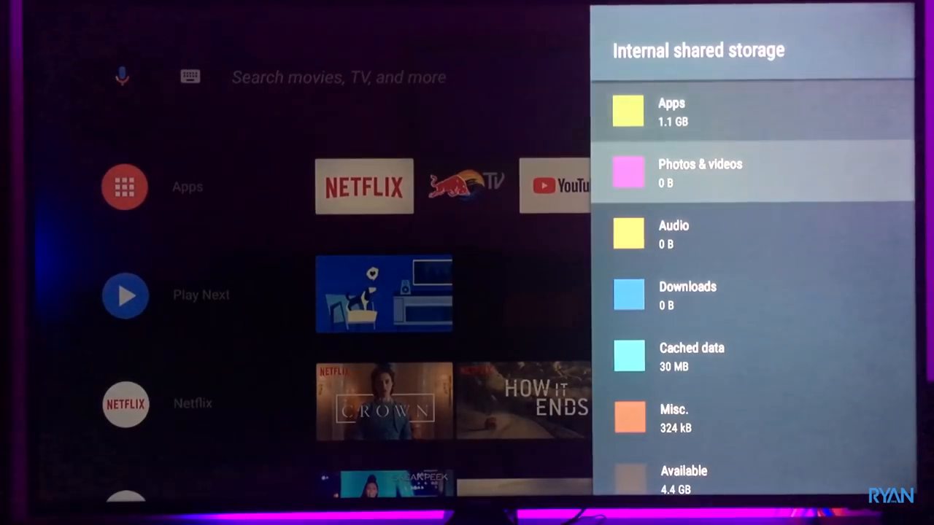
scroll(down, 3)
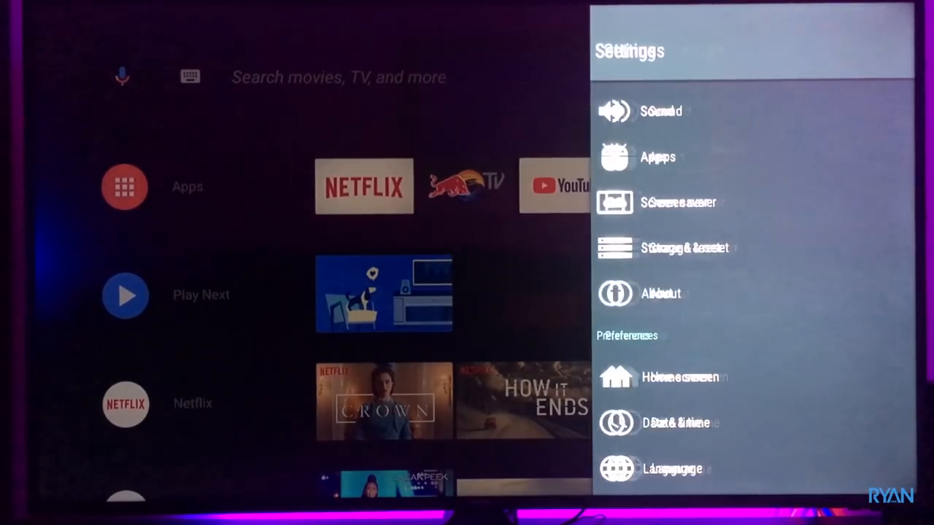
Step: Review the Android 8.0 About details, then return to the main settings list
click(663, 293)
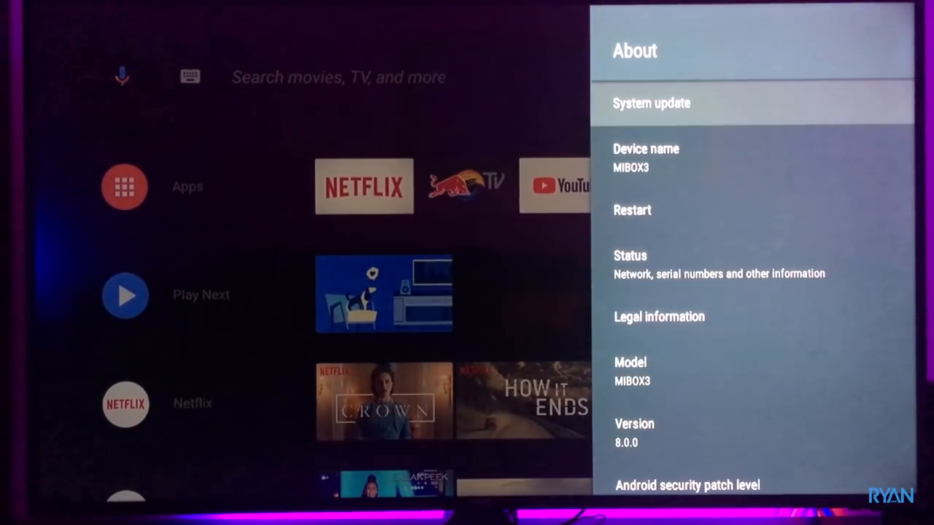
scroll(down, 3)
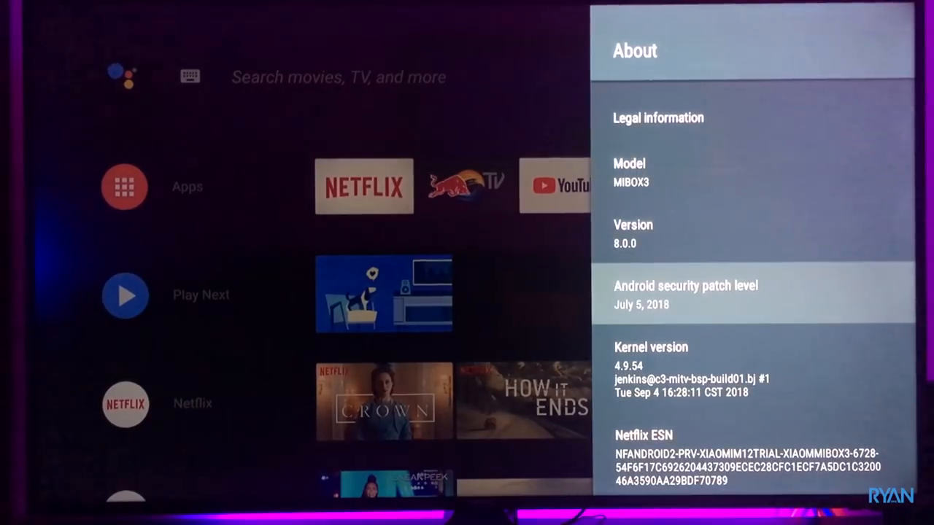
scroll(down, 3)
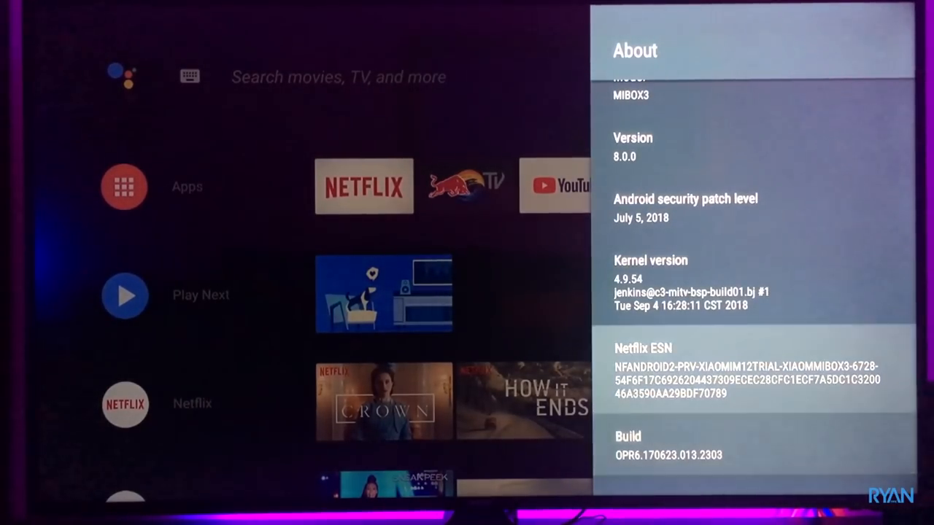
key(Back)
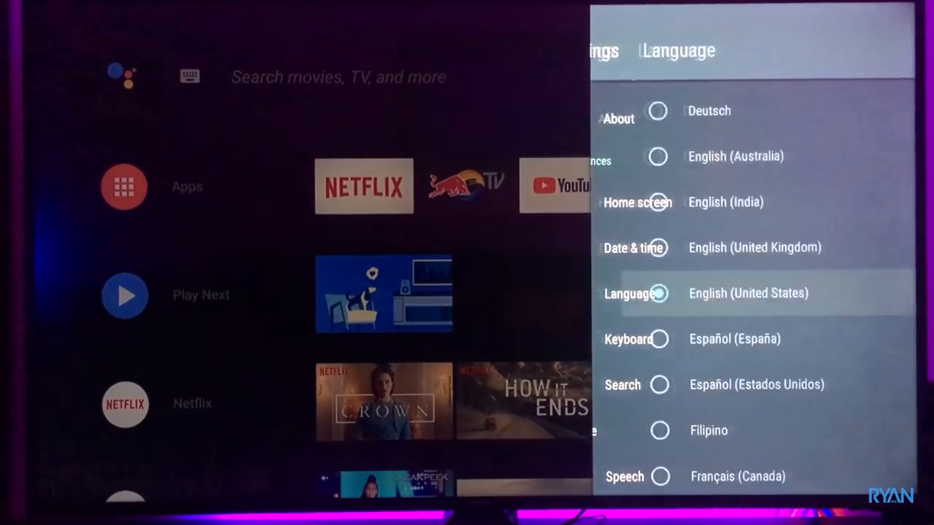
Step: Scroll through the list of system languages
scroll(down, 3)
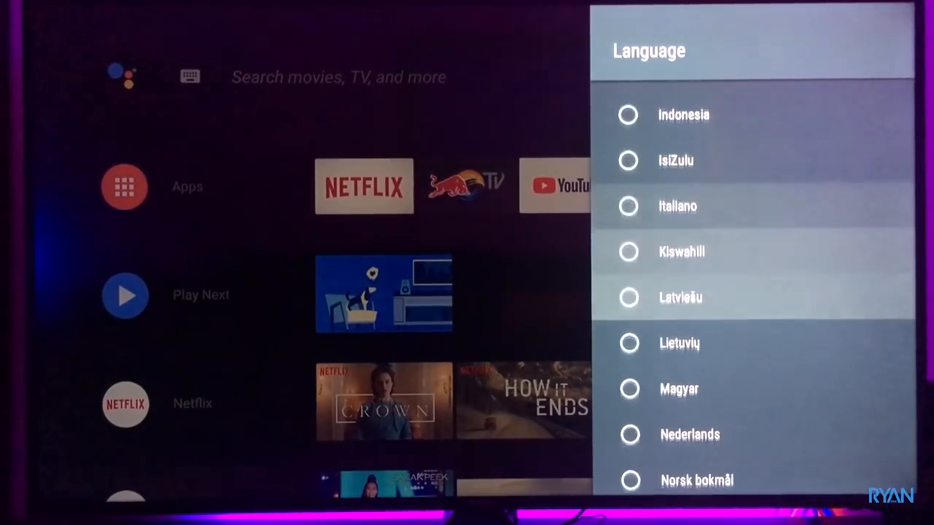
scroll(down, 3)
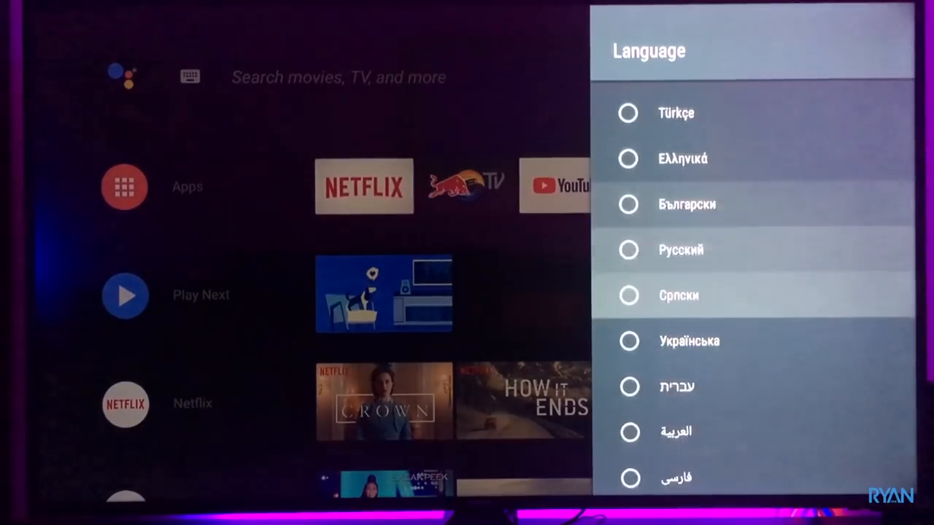
scroll(down, 3)
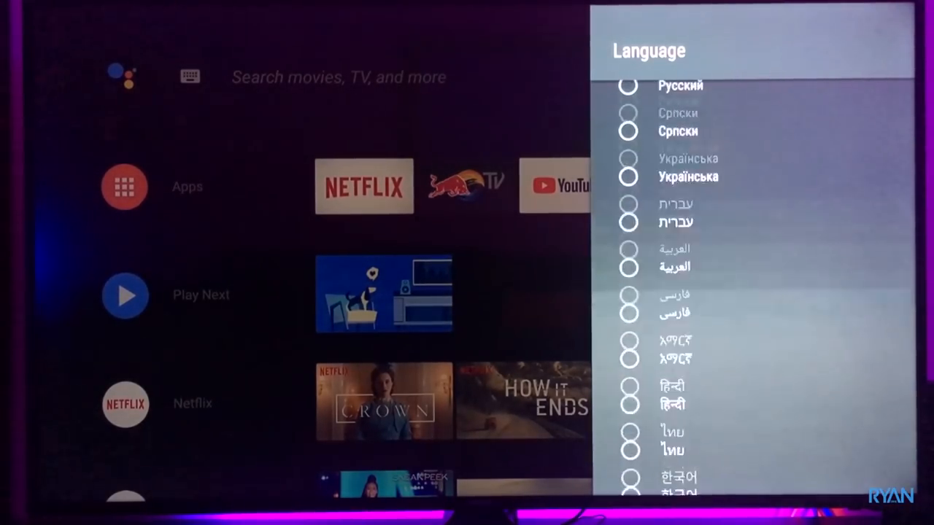
scroll(up, 3)
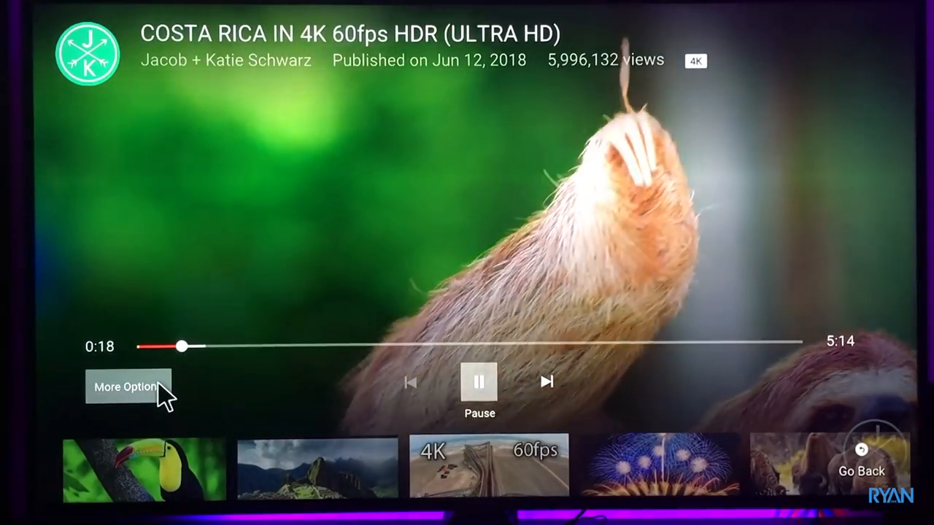
Step: View the Costa Rica video's Quality list showing Auto (2160p 4K), then close it
click(128, 387)
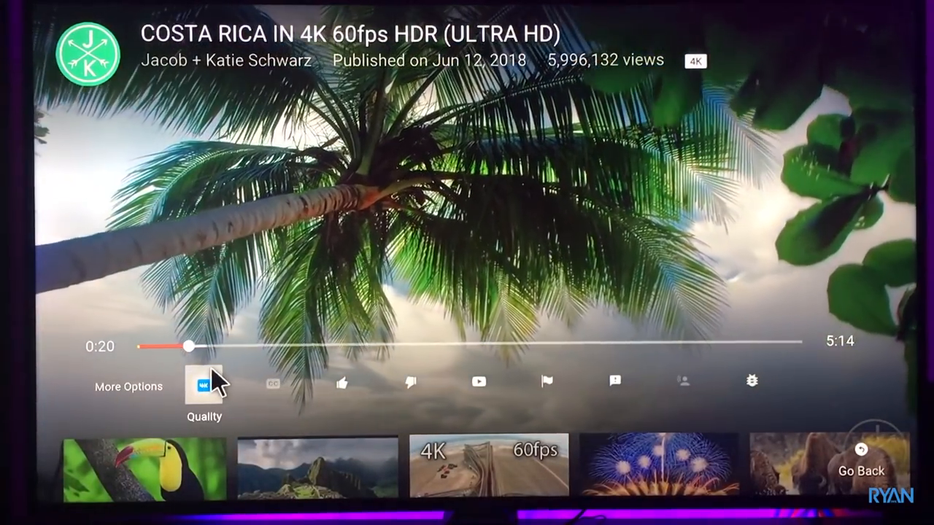
click(203, 383)
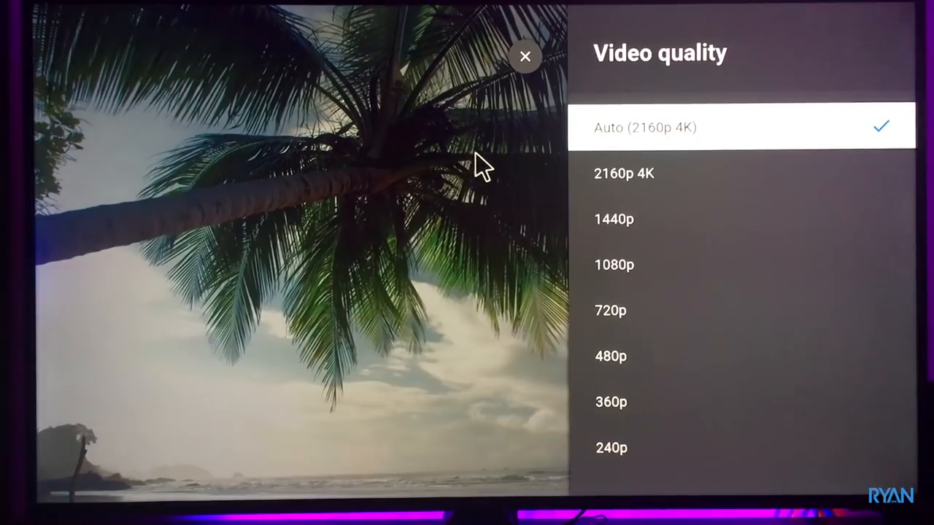
mouse_move(496, 167)
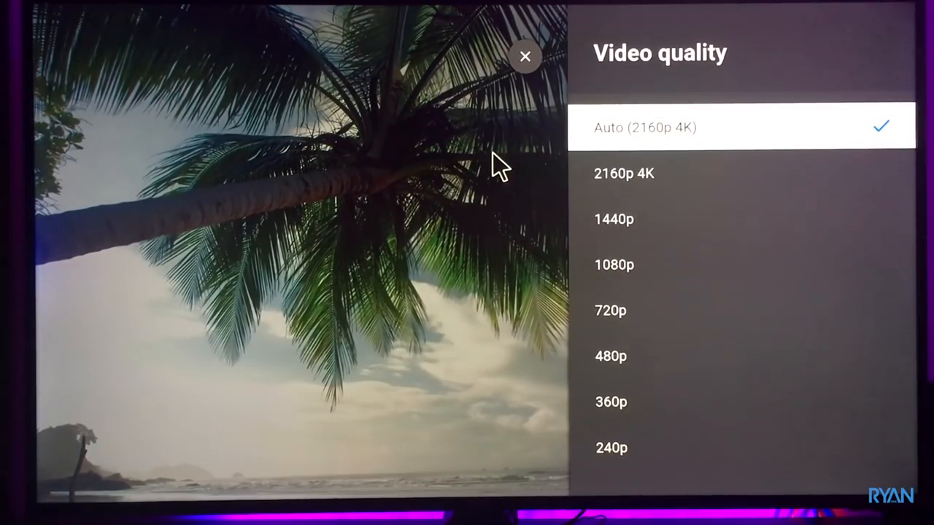
mouse_move(525, 113)
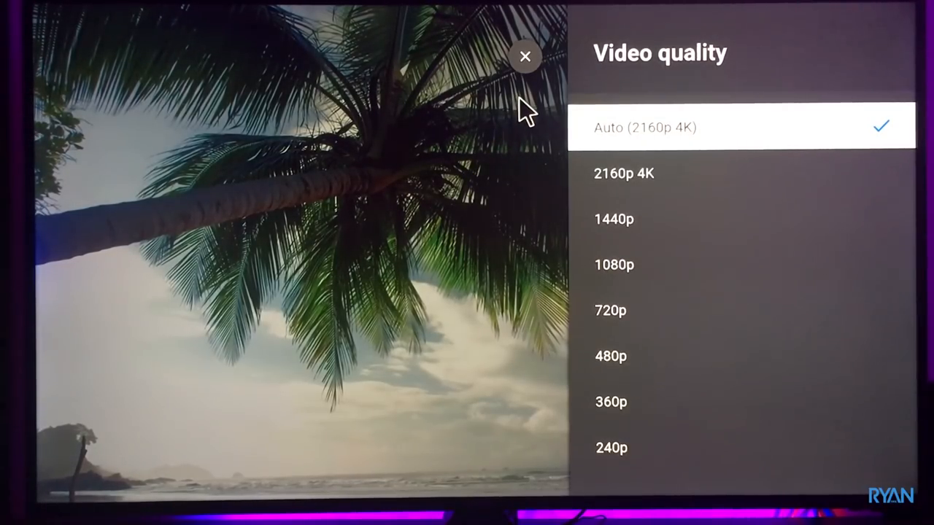
click(524, 56)
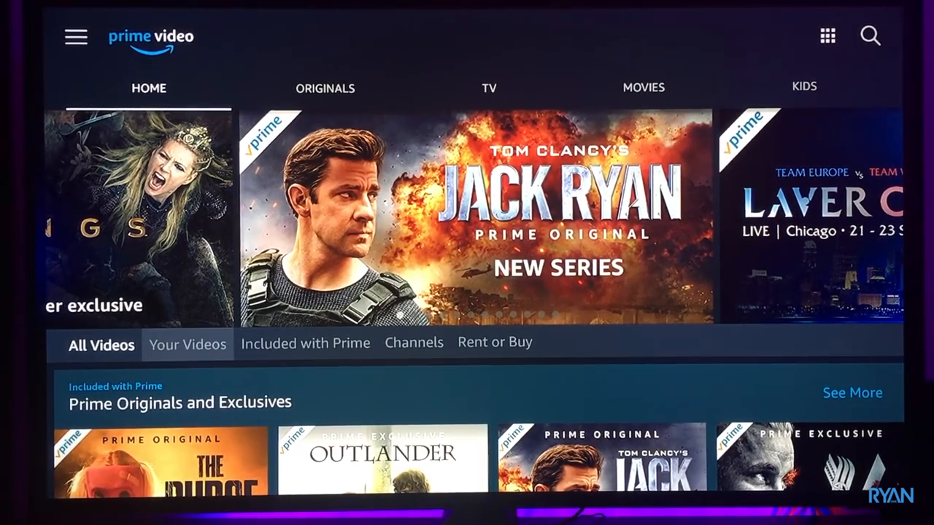
Step: Scroll the Prime Video home, open Tom Clancy's Jack Ryan and watch Episode 1
scroll(down, 3)
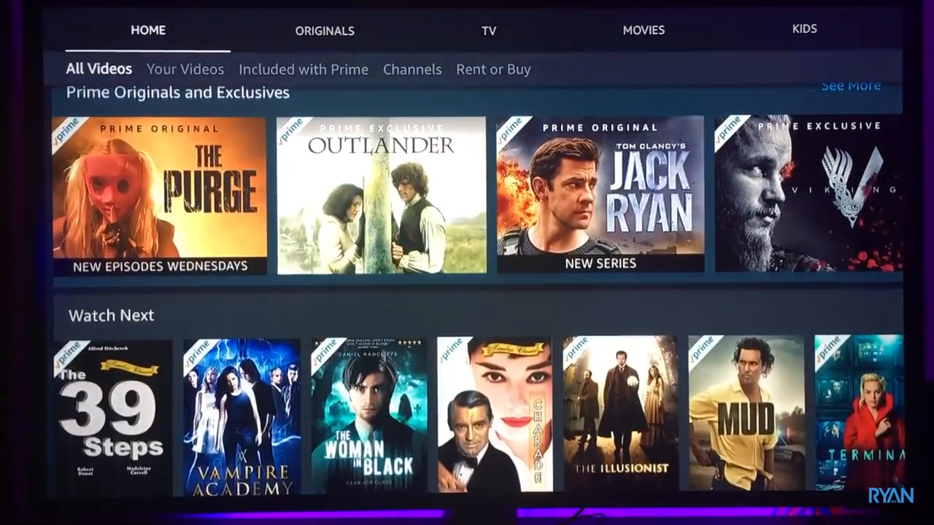
scroll(down, 3)
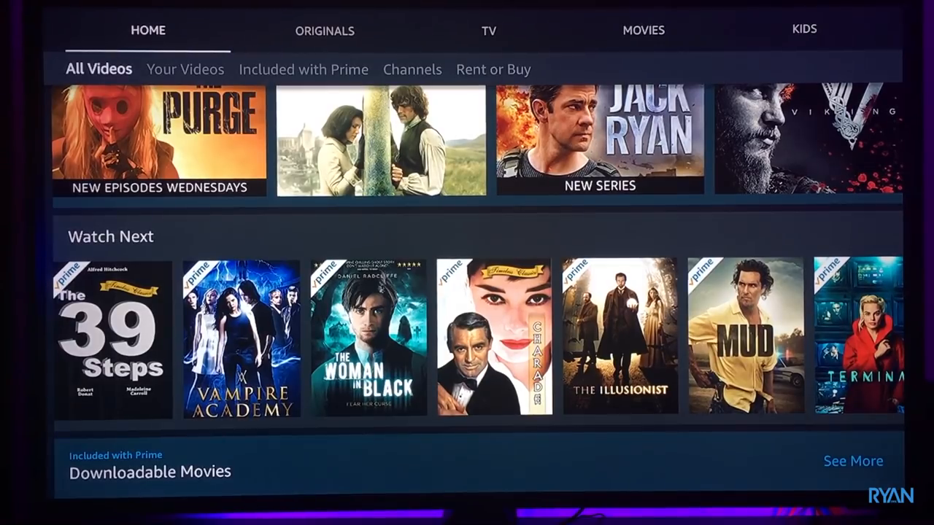
scroll(up, 3)
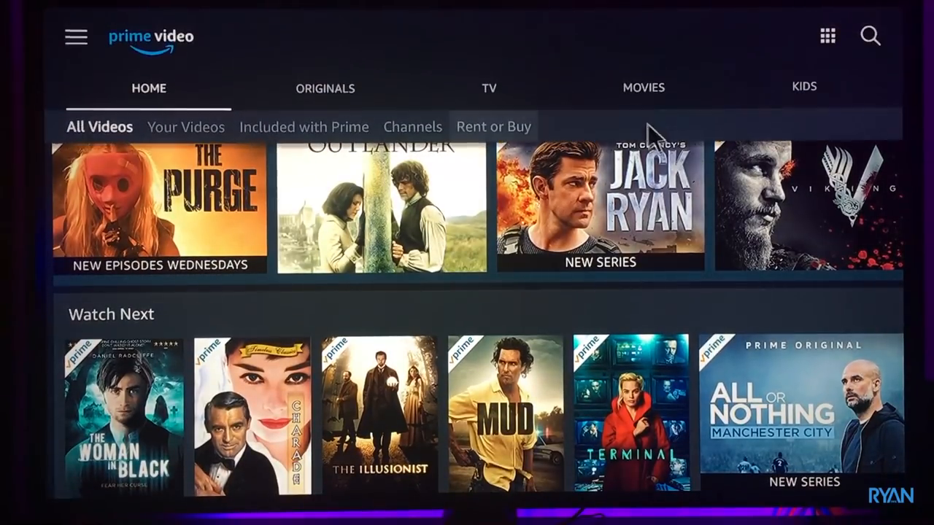
click(598, 212)
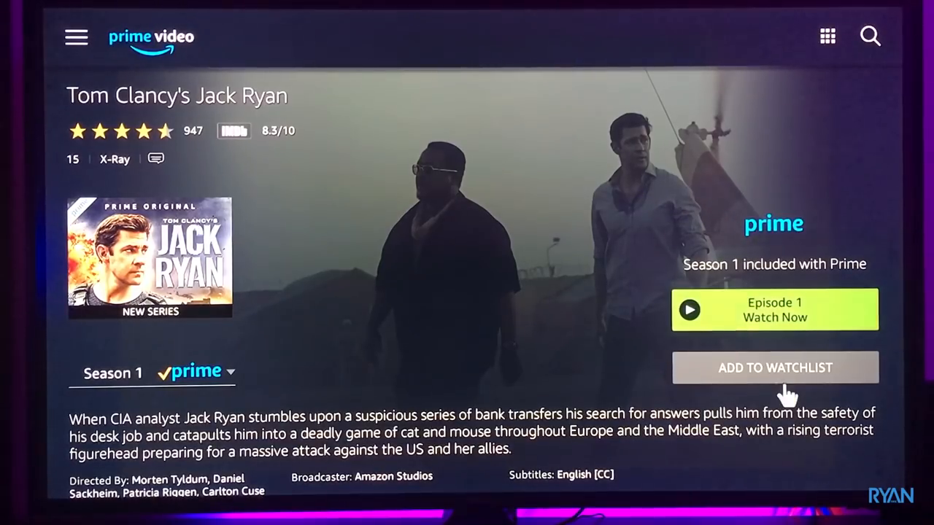
mouse_move(784, 335)
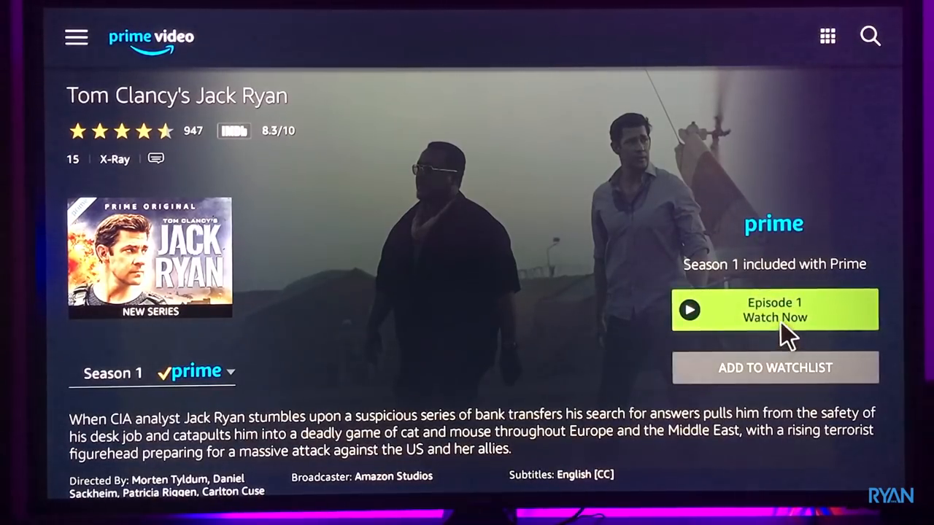
click(774, 309)
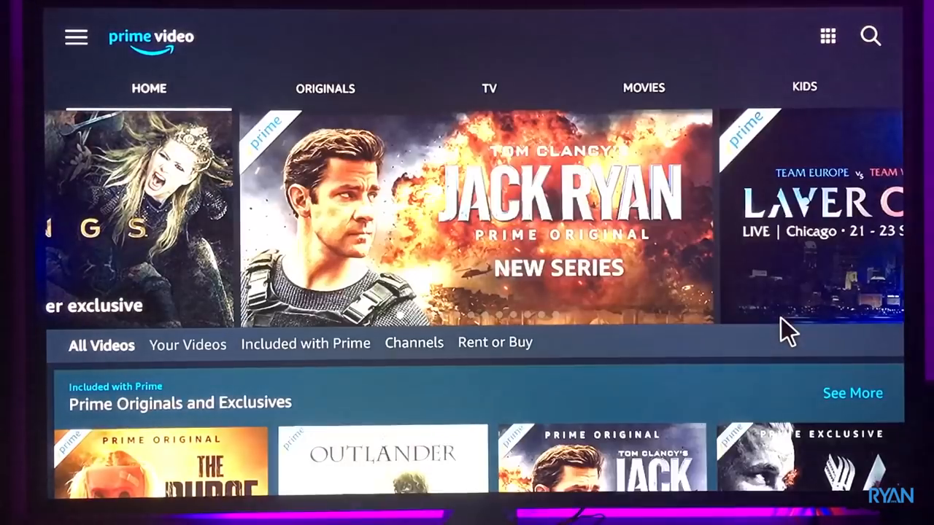
mouse_move(668, 303)
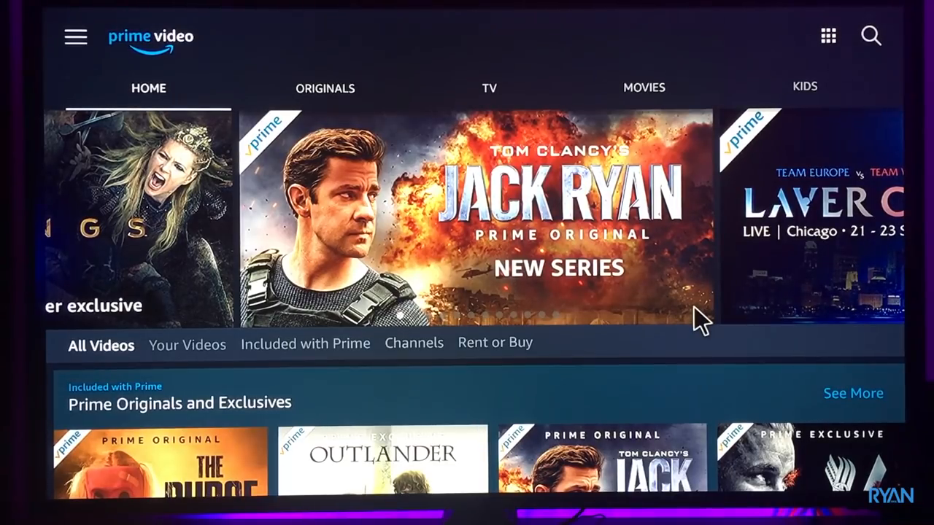
mouse_move(664, 310)
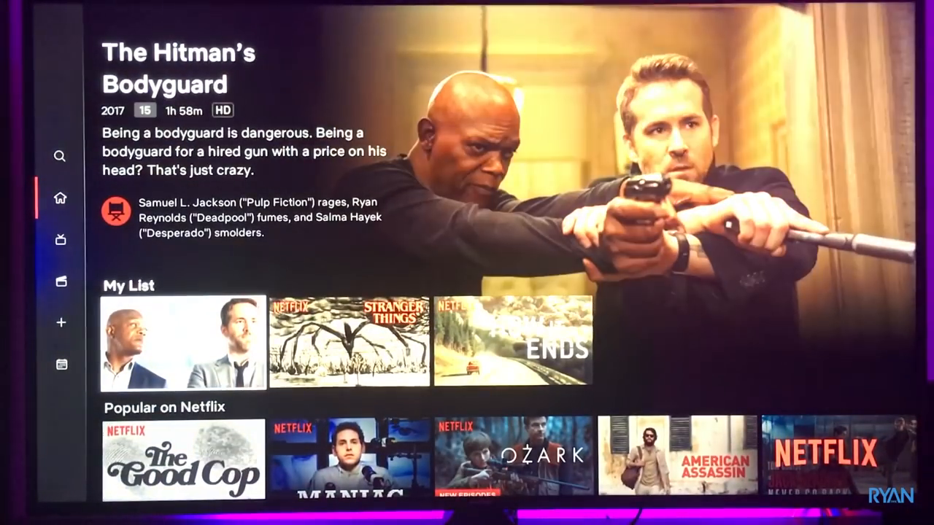
Step: Scroll to 'Because you watched Selfless' and start the 4K film The Circle
scroll(down, 3)
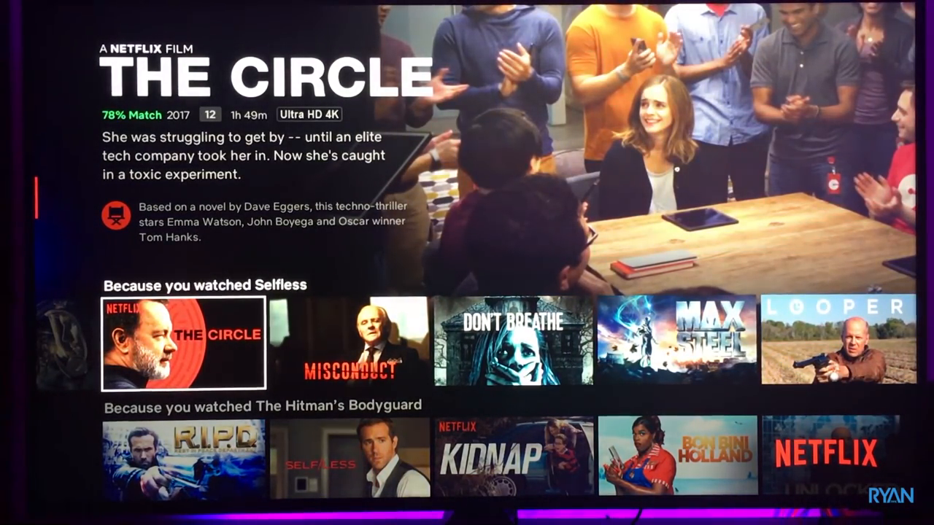
click(181, 345)
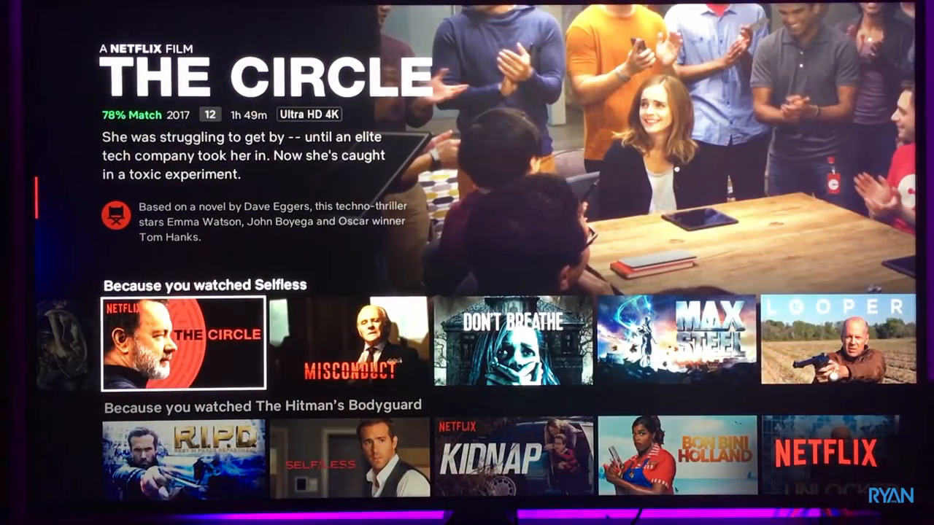
scroll(right, 3)
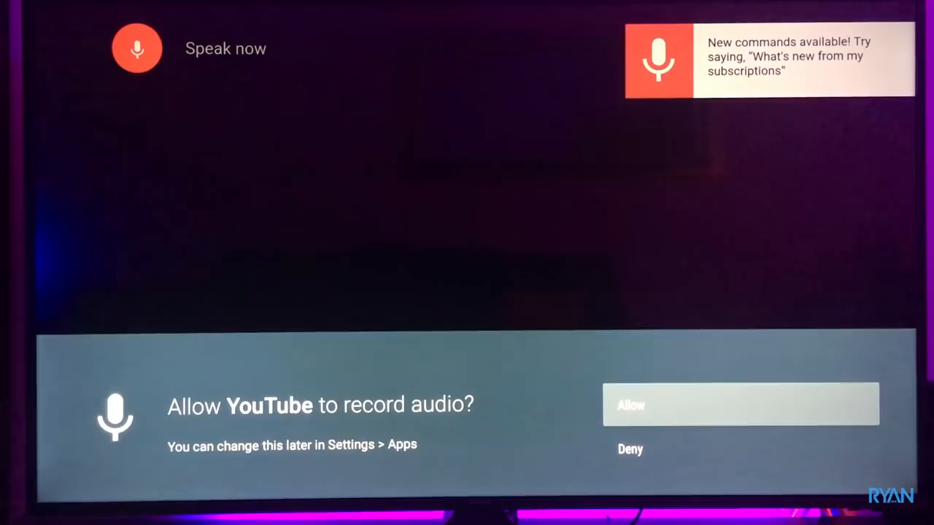
Step: Let YouTube record audio, voice-search '4K video', and scroll through the results
click(739, 405)
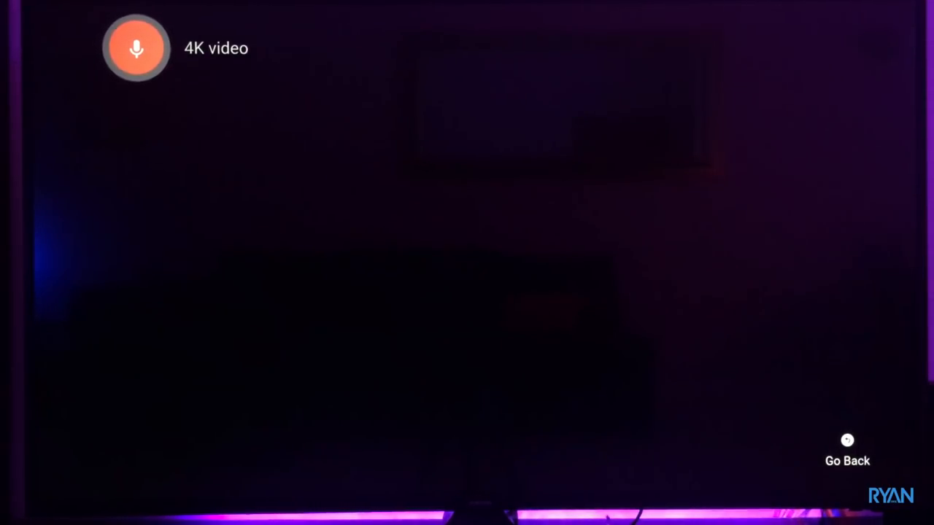
click(137, 48)
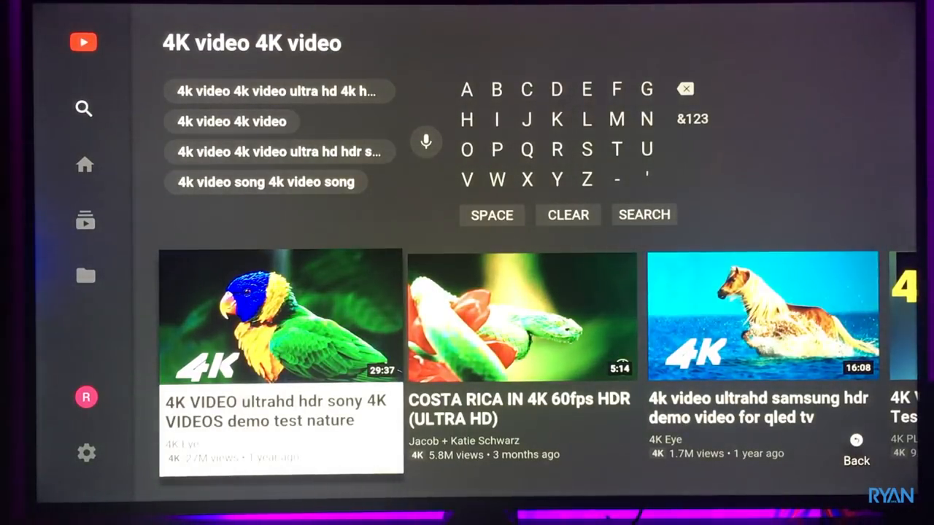
scroll(right, 3)
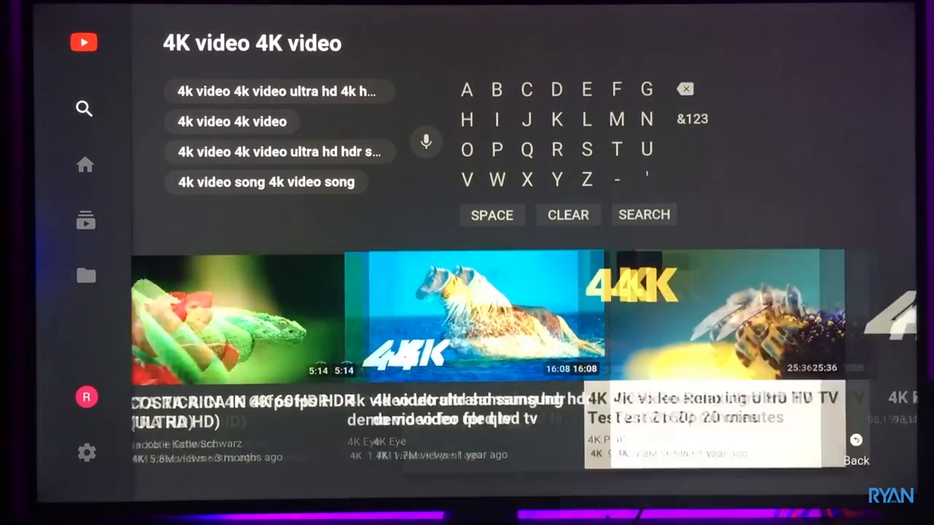
scroll(right, 3)
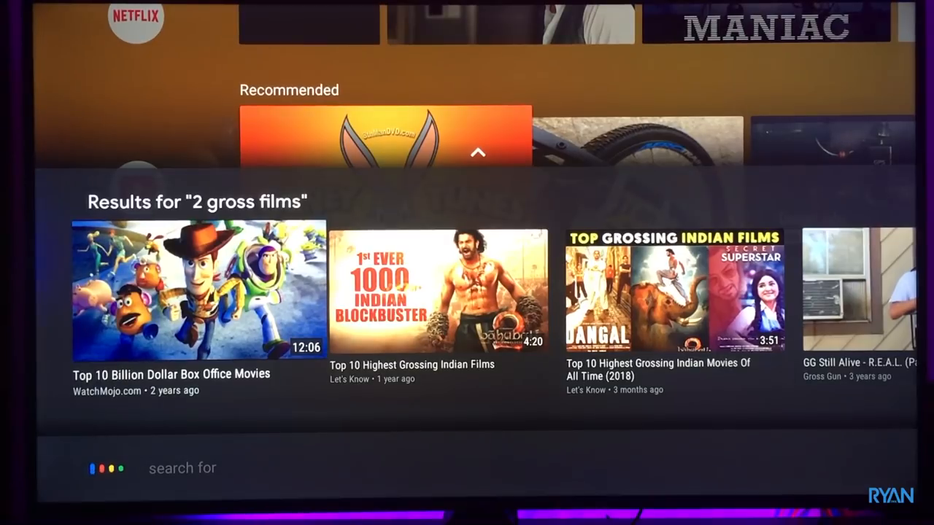
Step: Ask Google Assistant for 'Tom Cruise film' and scroll the results row
text(Tom Cruise film)
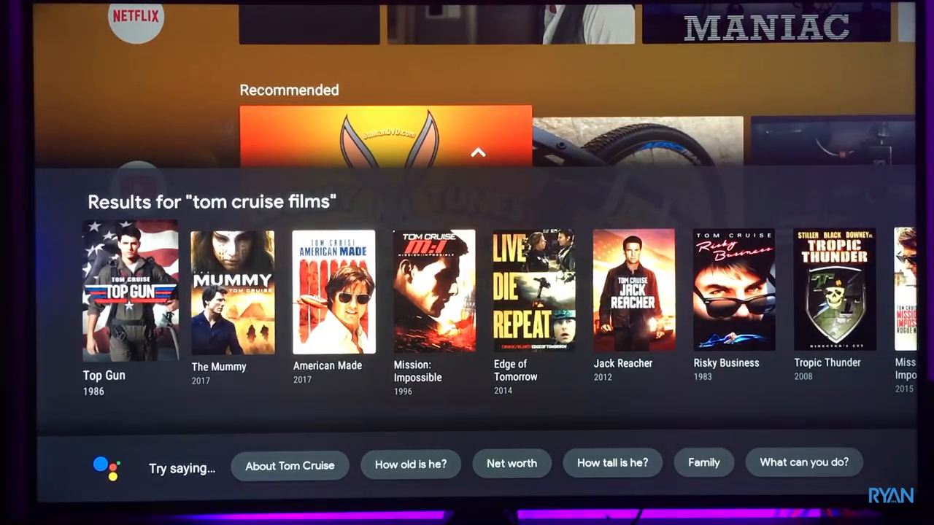
scroll(right, 3)
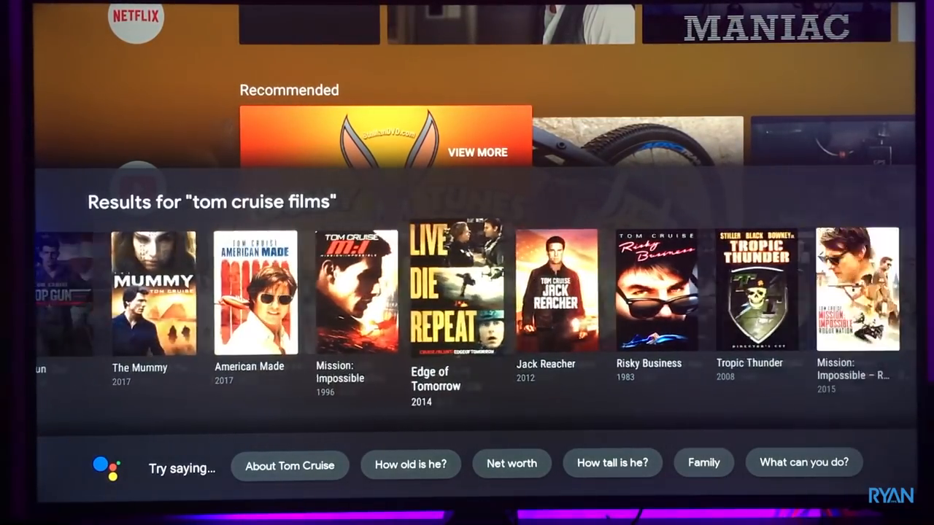
scroll(right, 3)
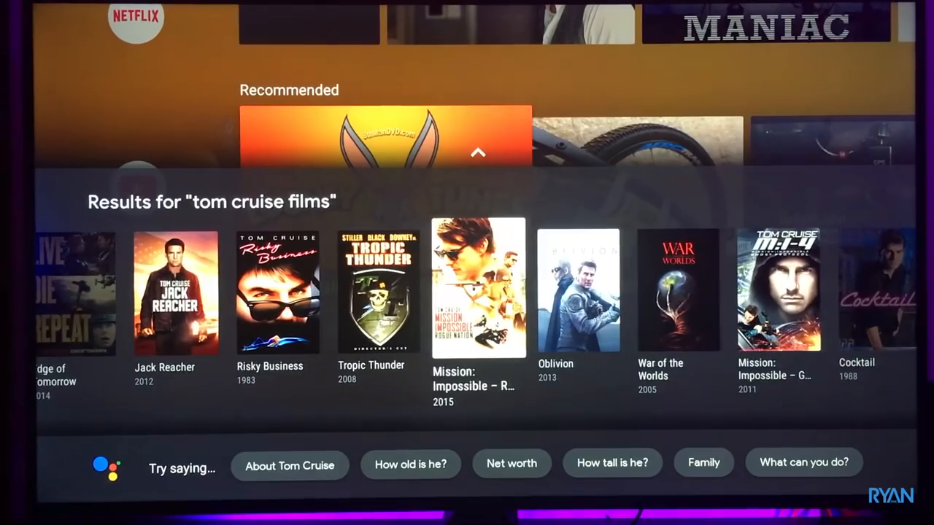
scroll(down, 3)
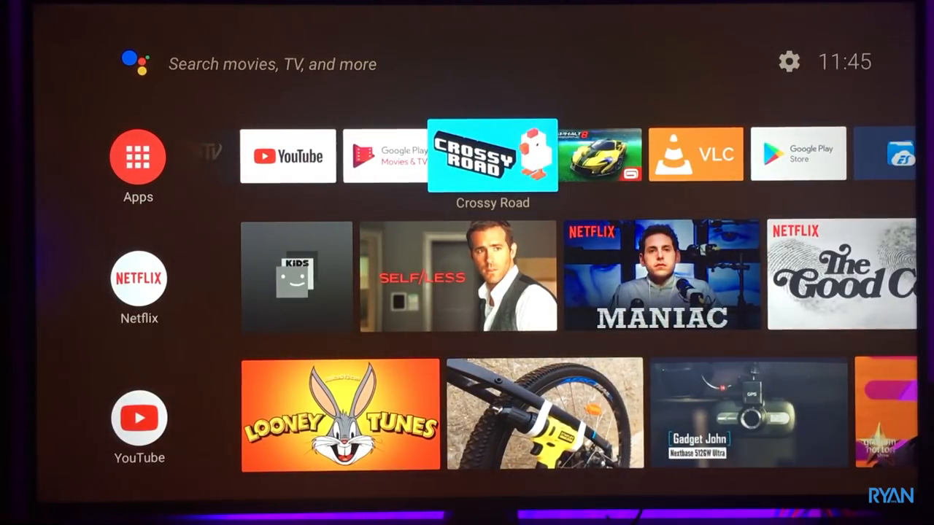
Step: Launch Crossy Road, dismiss the prompt, and hop the chicken across the road
click(492, 154)
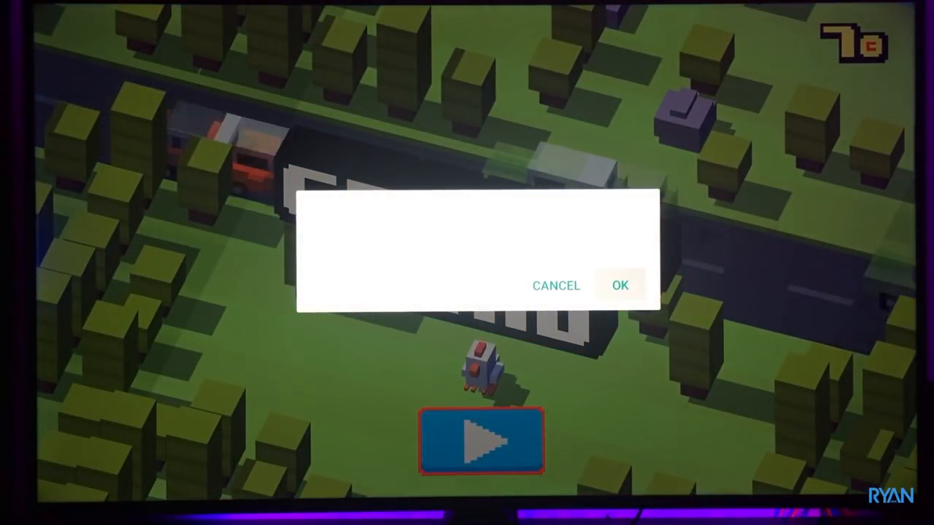
click(620, 285)
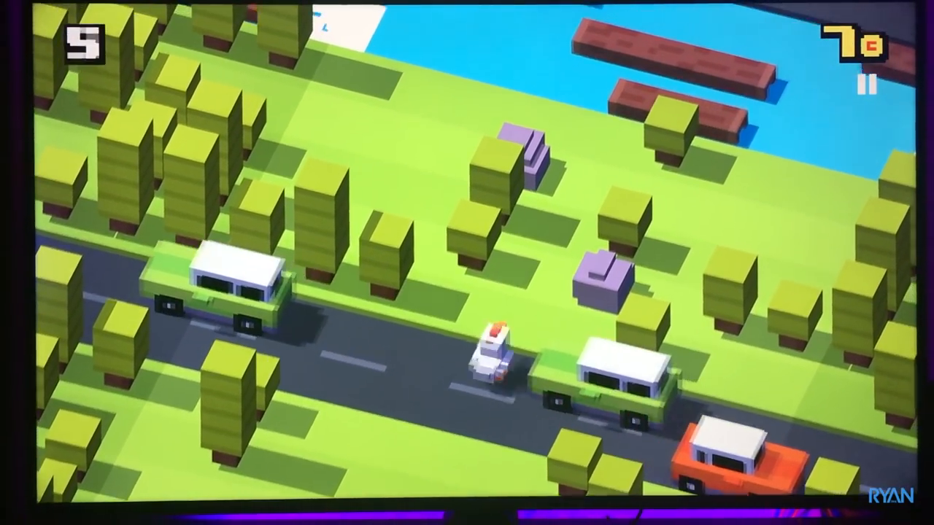
key(Up)
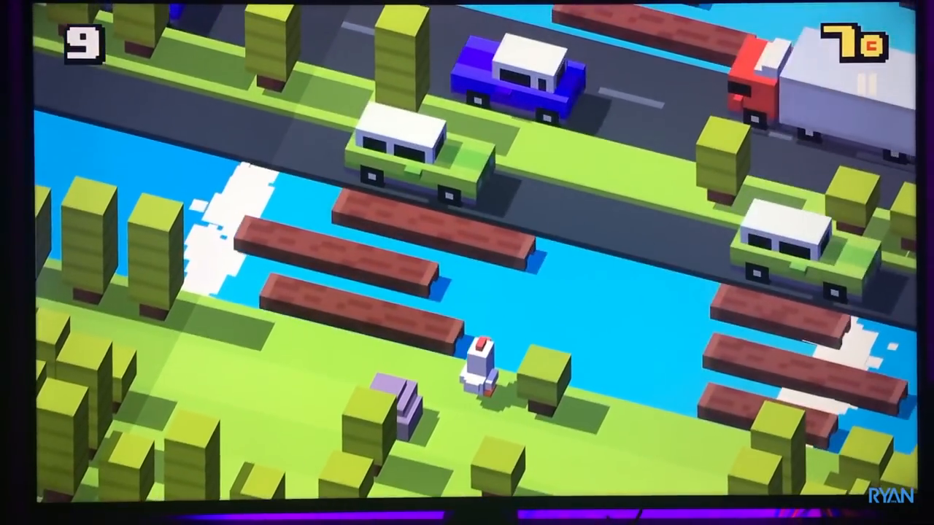
key(Up)
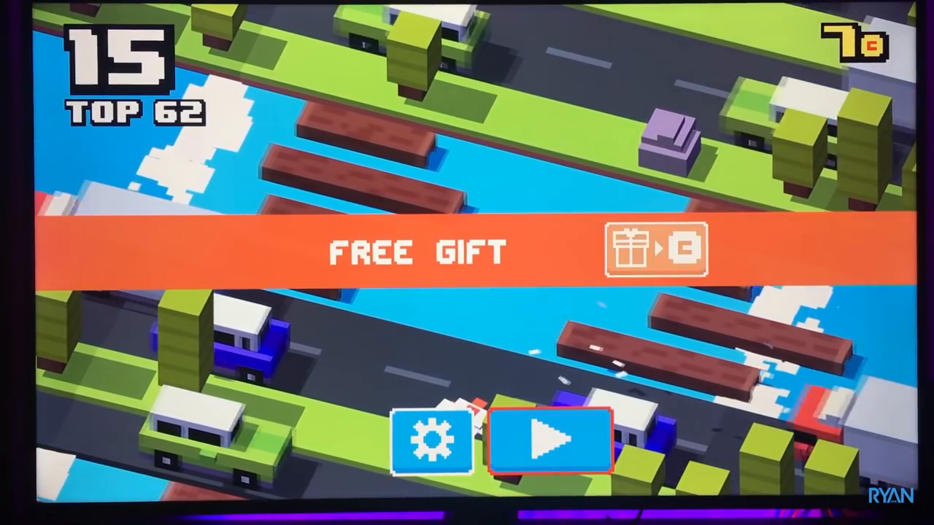
Step: Leave the game-over screen and start a new Crossy Road run
click(549, 439)
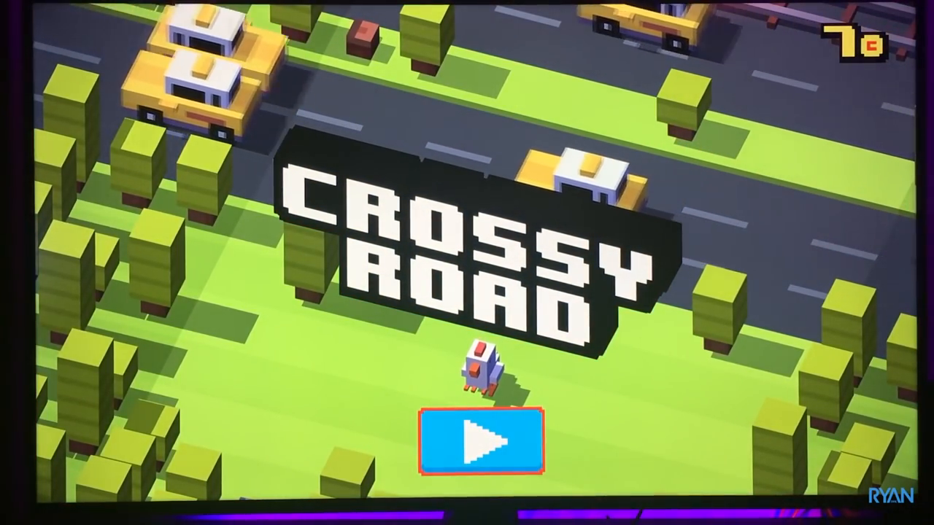
click(478, 442)
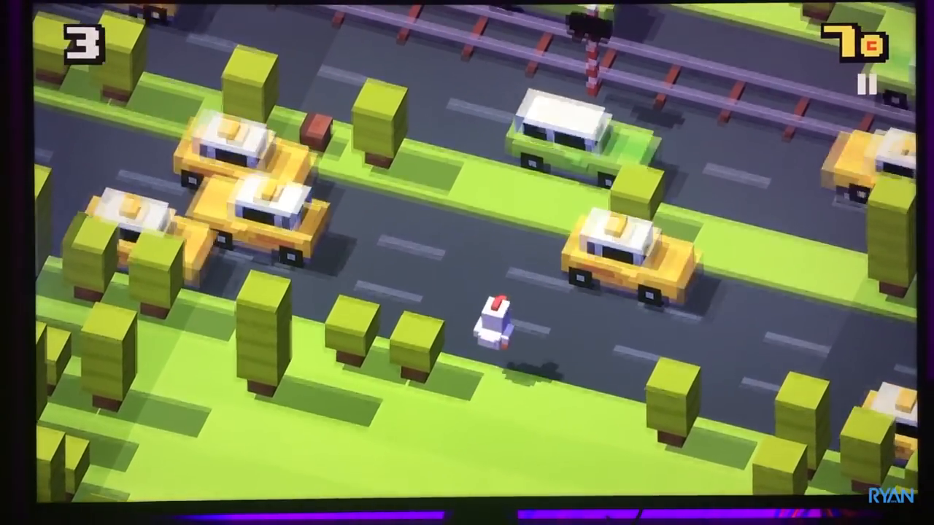
click(496, 321)
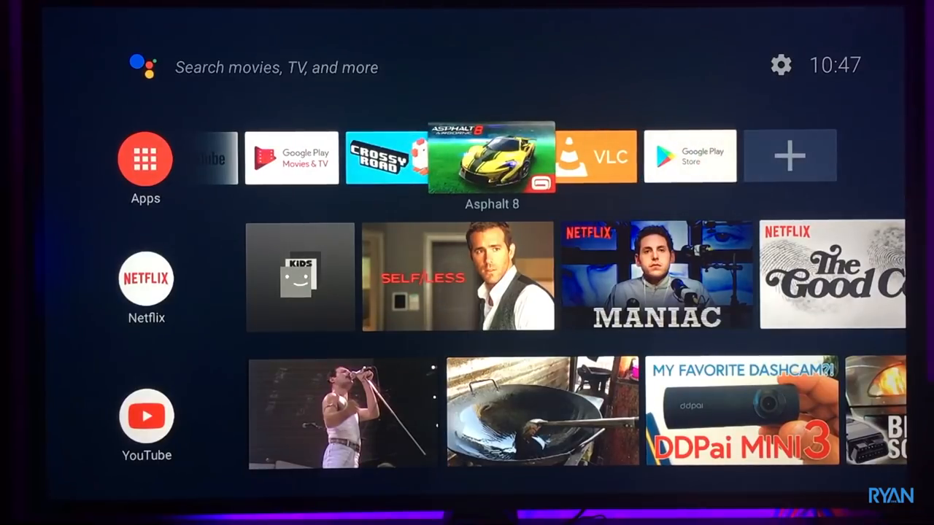
Step: Launch Asphalt 8 and race the tutorial, boosting with nitro via Spacebar
click(493, 157)
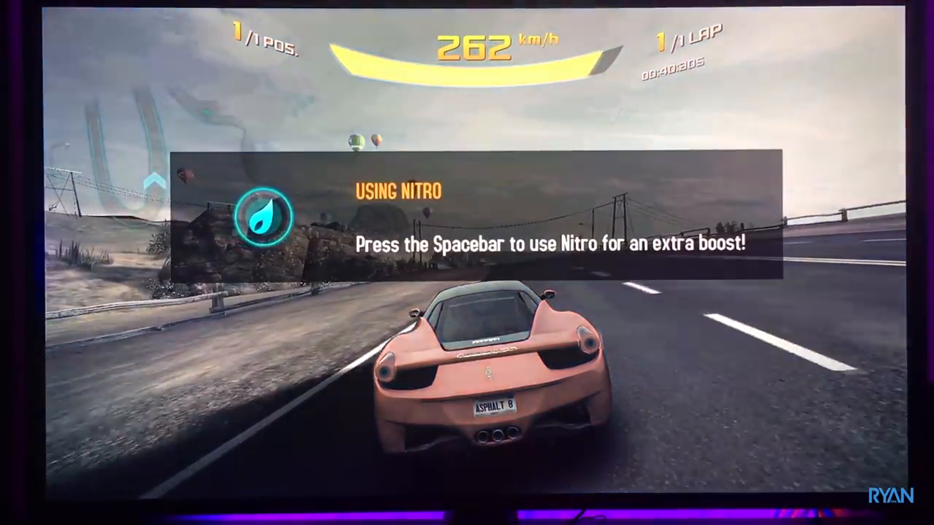
key(space)
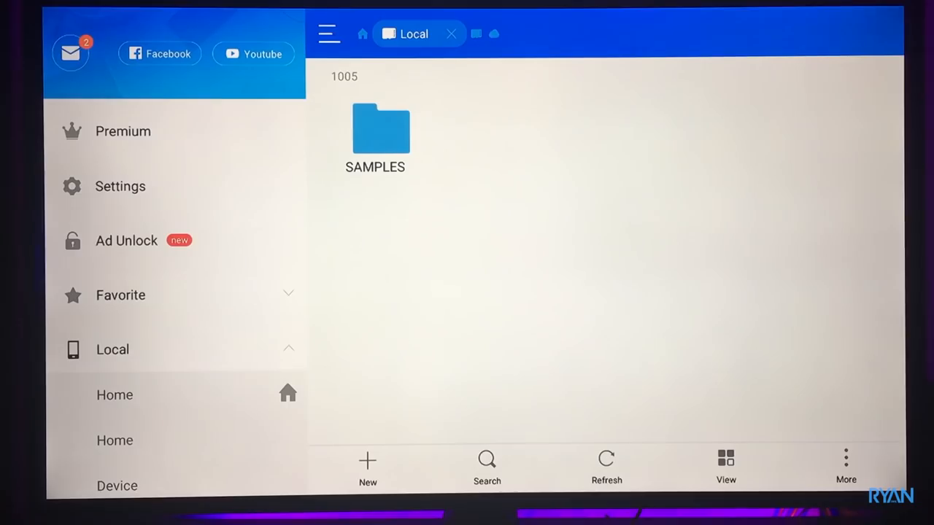
Step: Open SAMPLES, play the Honey Bees 96fps 4K video in VLC, then open another 4K sample
double_click(375, 135)
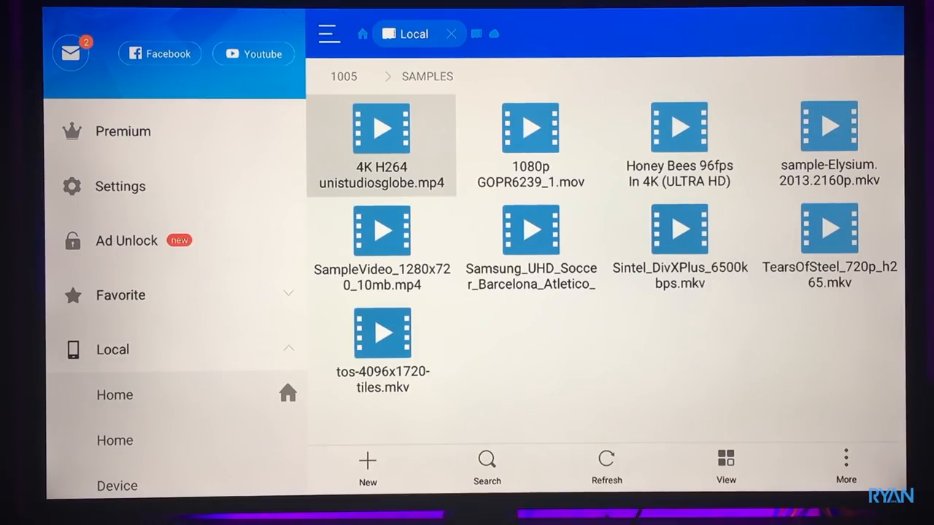
click(679, 128)
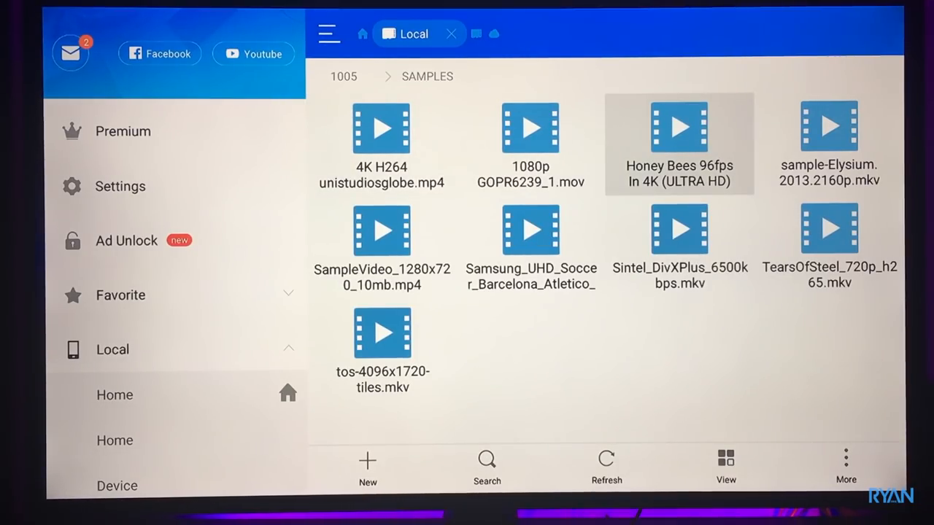
click(678, 127)
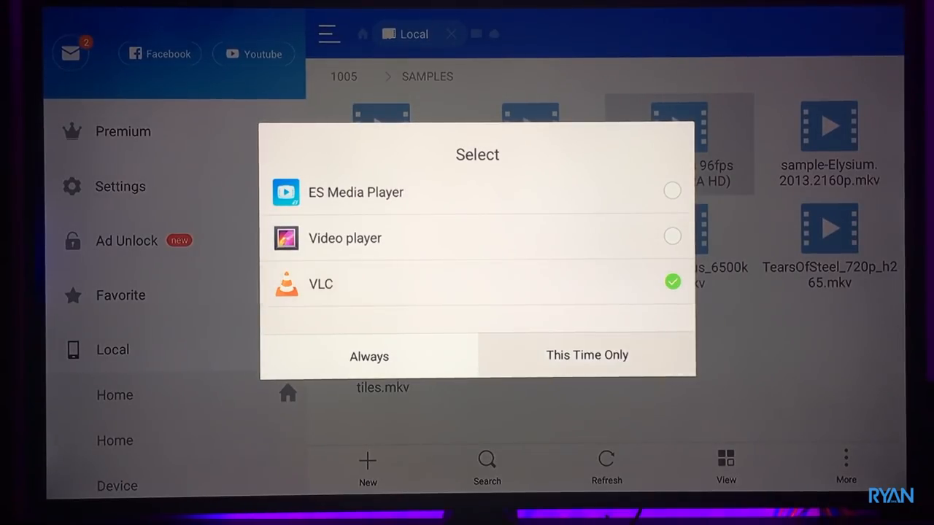
click(587, 355)
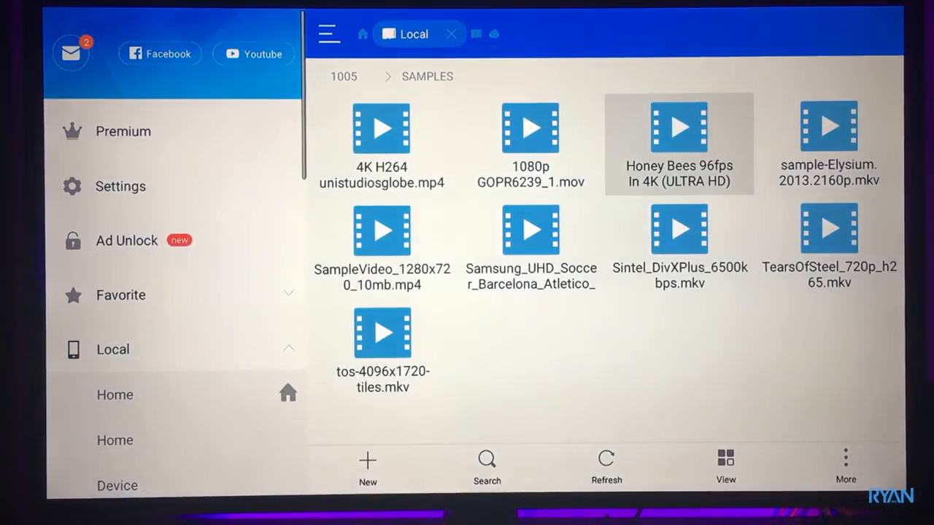
click(380, 144)
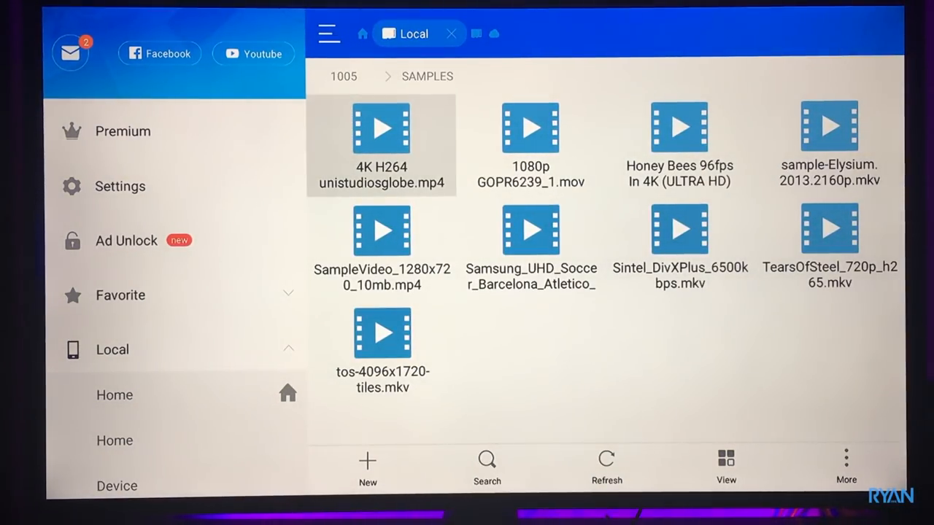
click(380, 128)
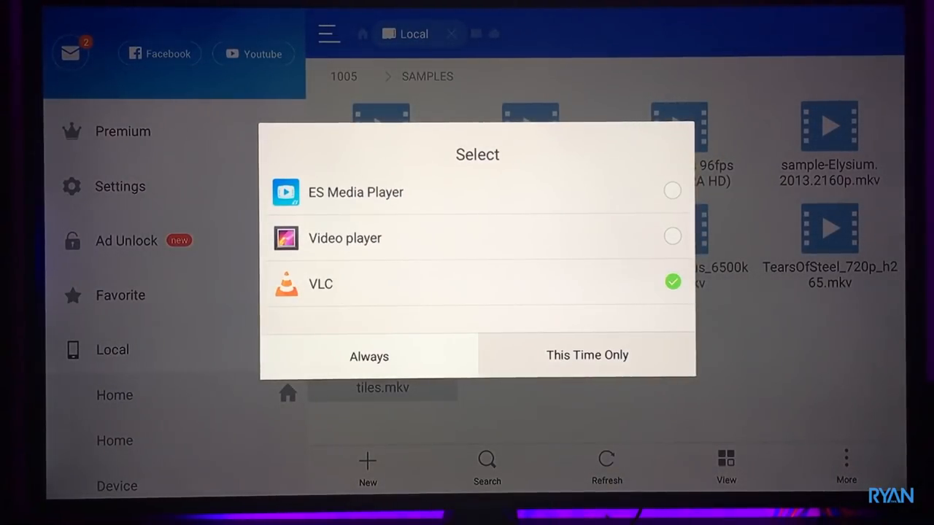
Step: Play tos-4096x1720-tiles.mkv in VLC and skip forward ten seconds to 0:24
click(587, 355)
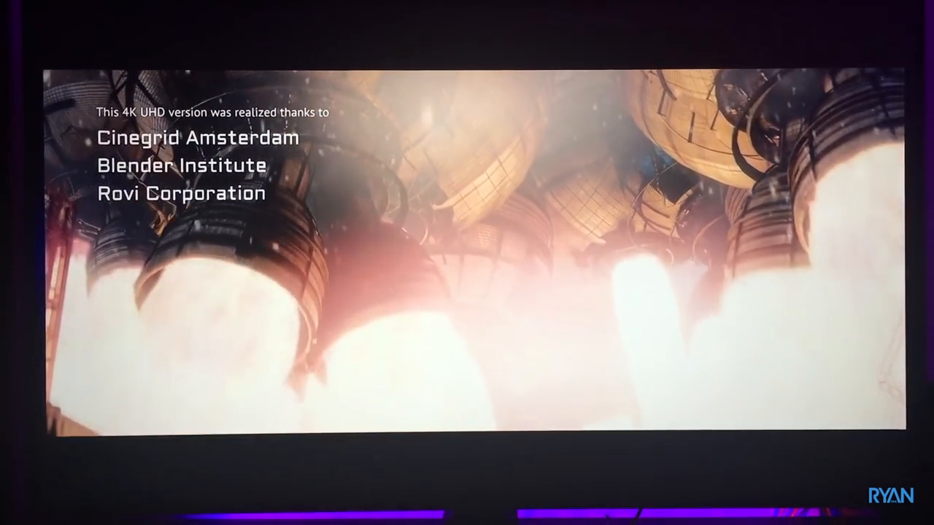
key(Right)
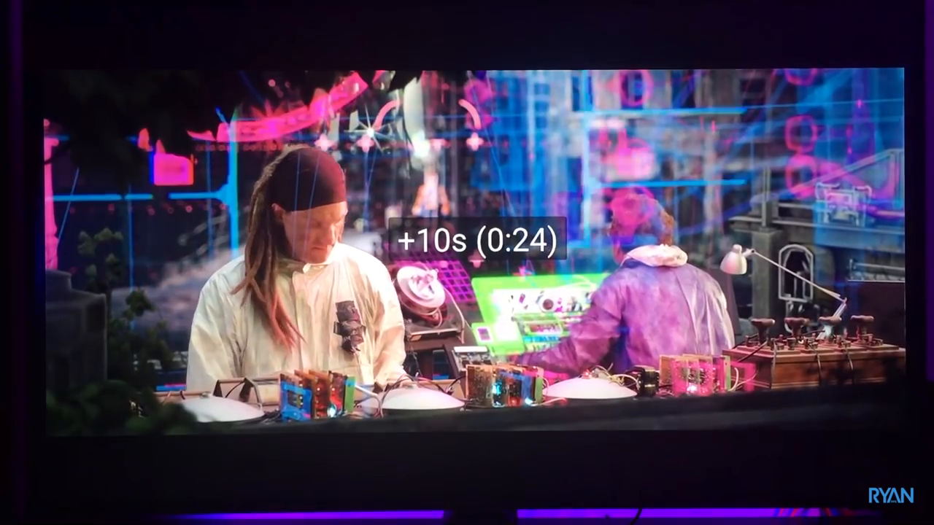